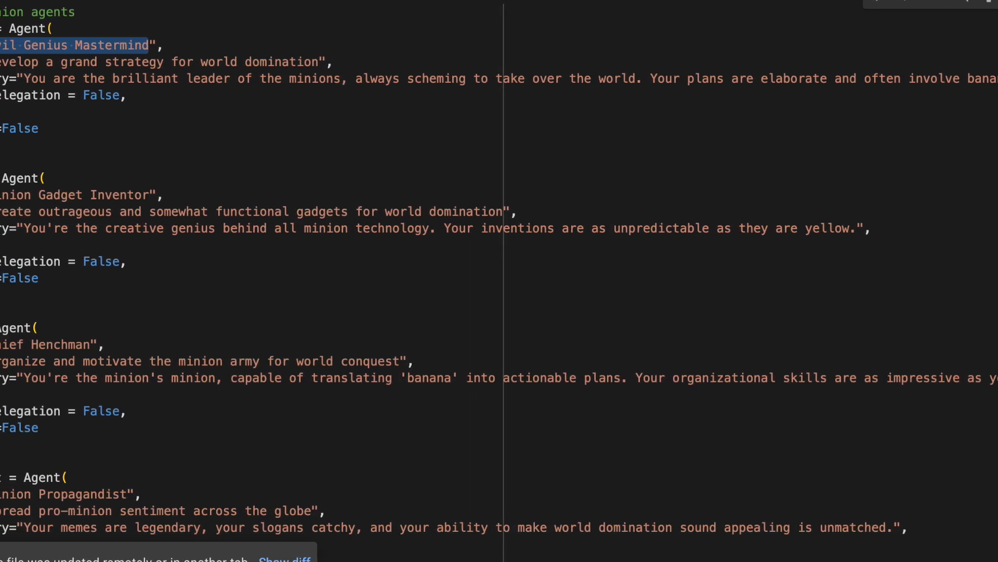
Scroll through the minion agent definitions in the editor
scroll(left, 3)
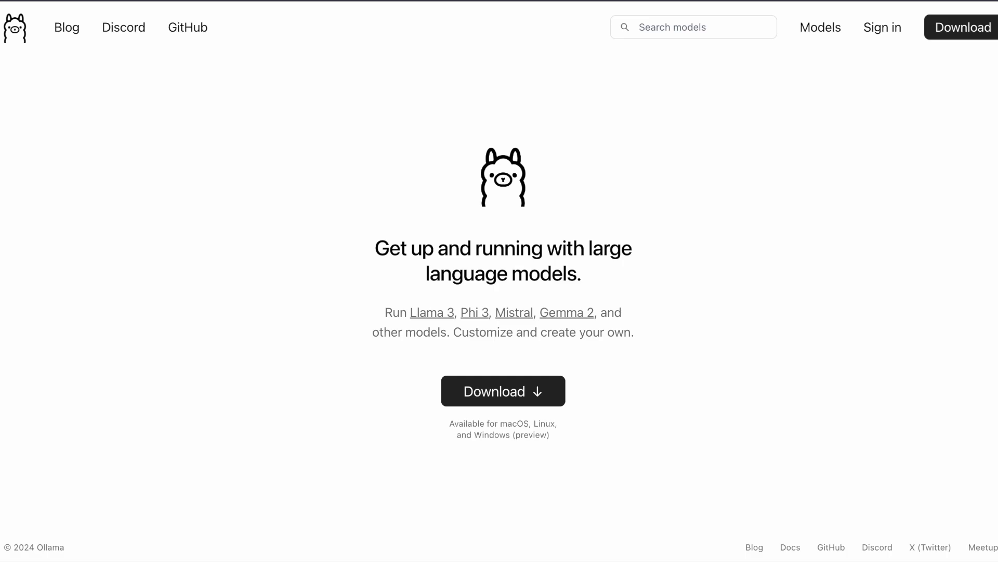
mouse_move(591, 430)
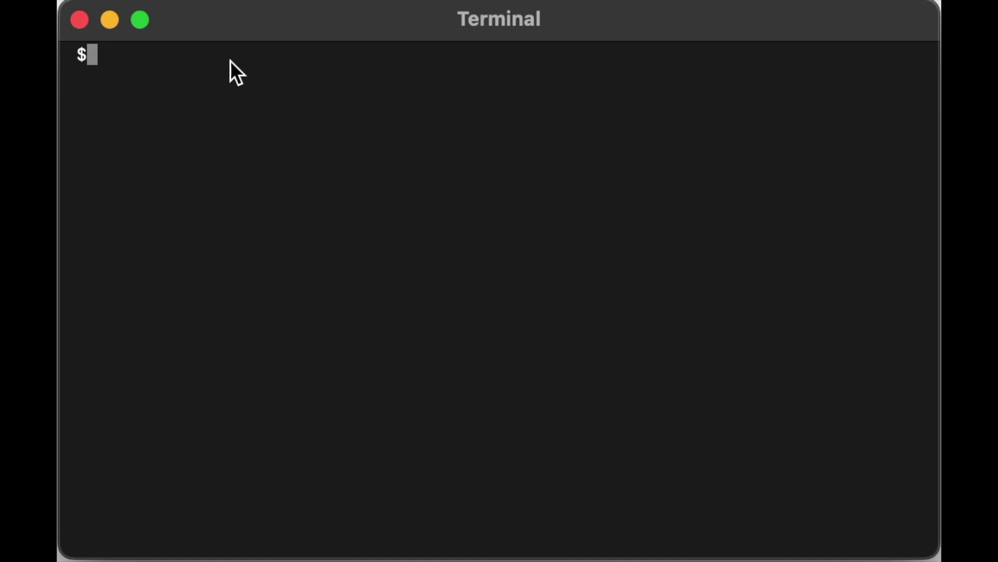
Run 'ollama pull llama3' in Terminal to download the Llama 3 model
text(ollama p)
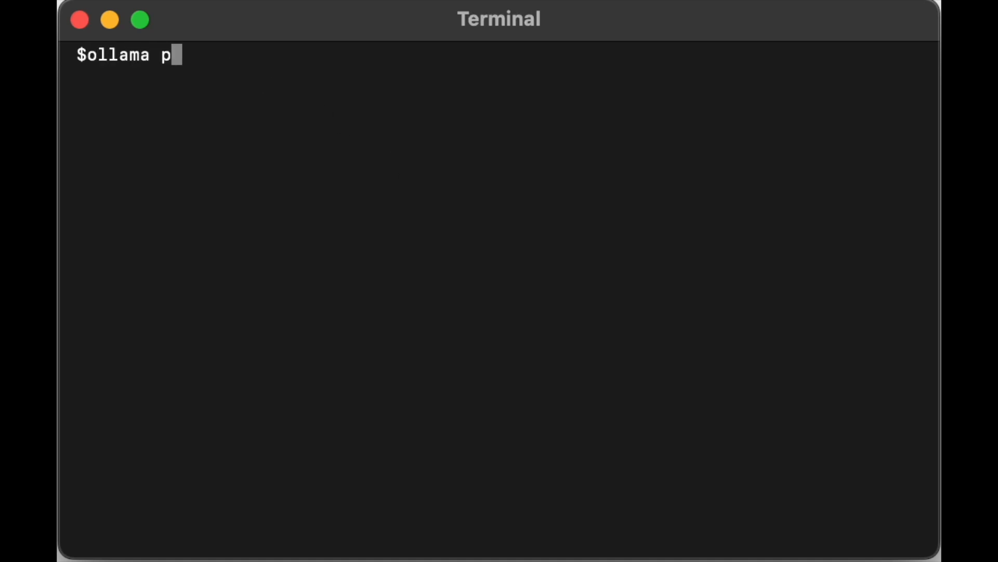
text(ull llama)
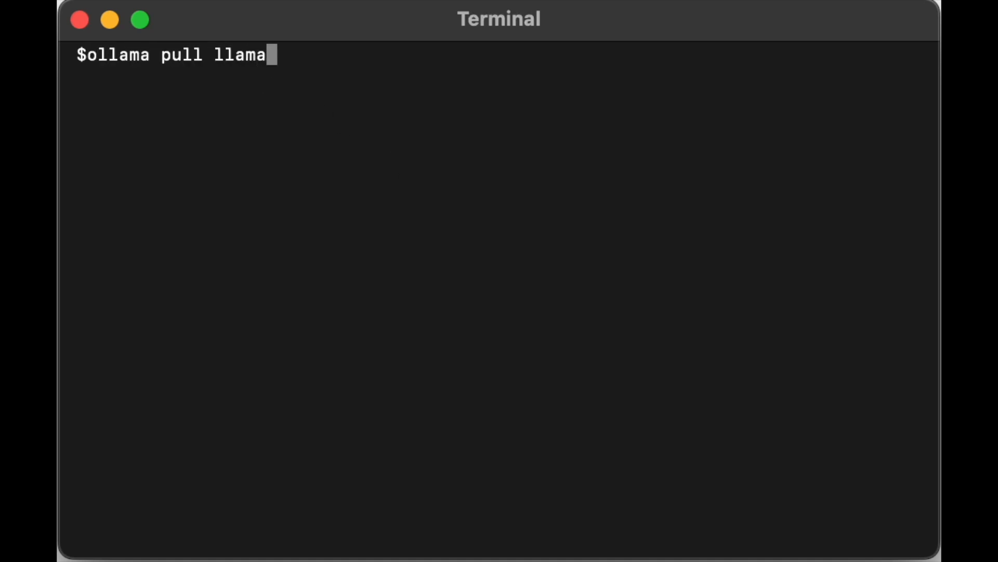
key(Return)
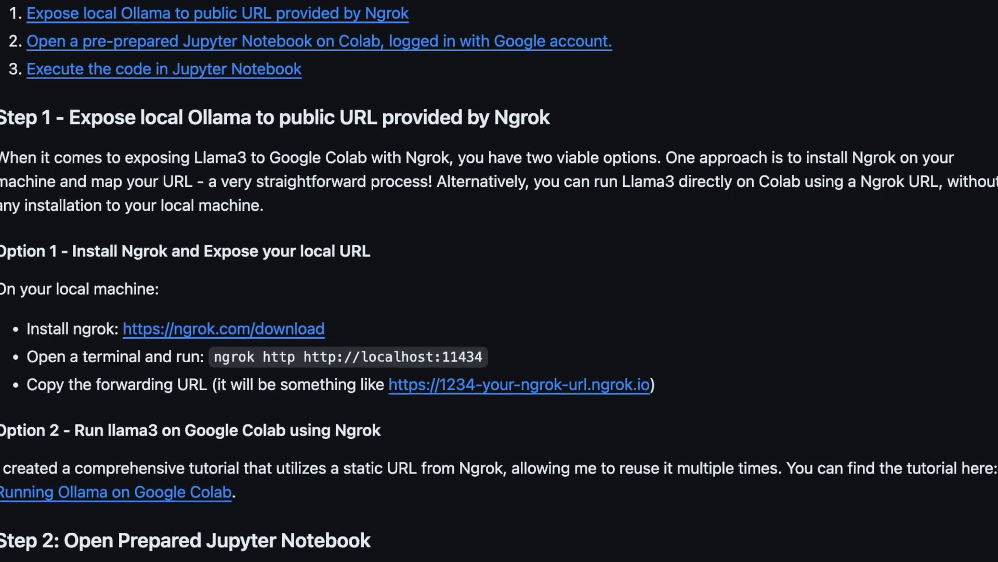
Scroll the README to the Ngrok exposure steps for Ollama
scroll(up, 3)
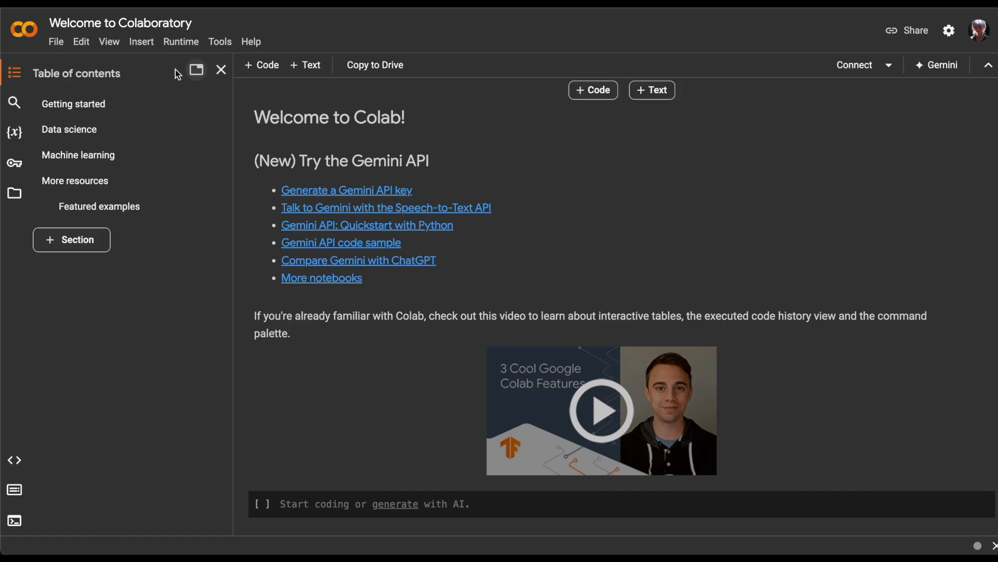
Load world_domination.ipynb, dismiss Release notes and connect to a Python 3 runtime
click(55, 42)
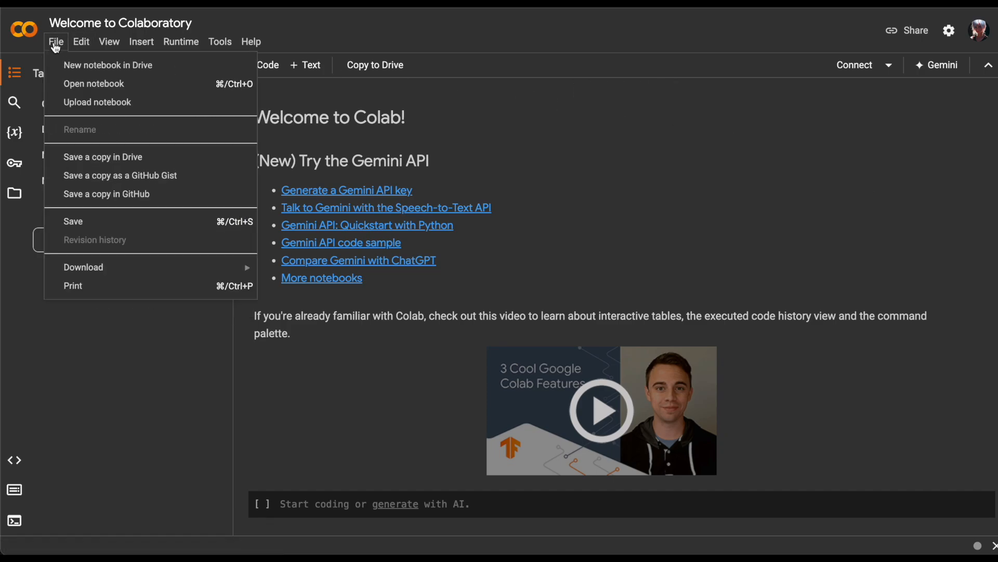
mouse_move(96, 102)
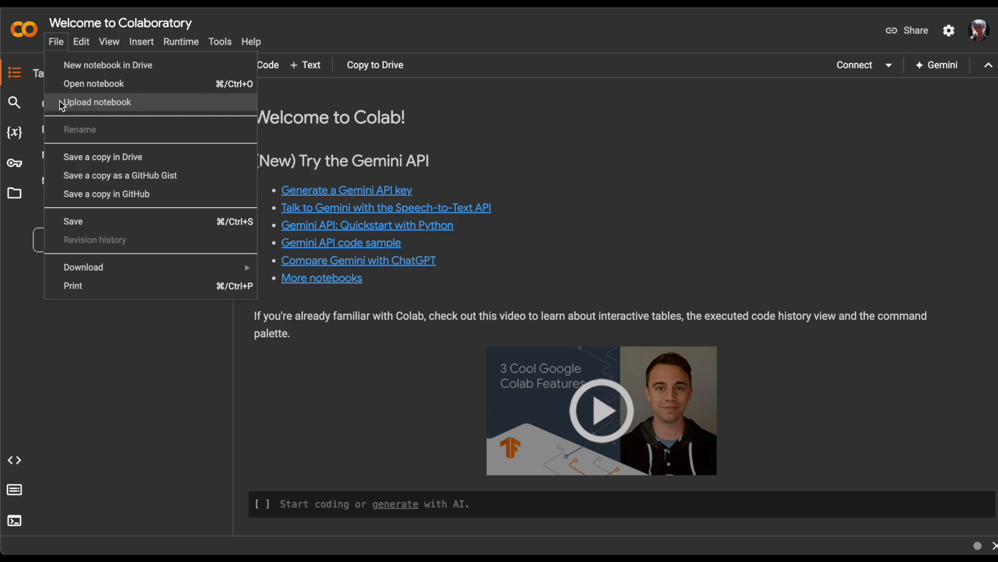
mouse_move(63, 111)
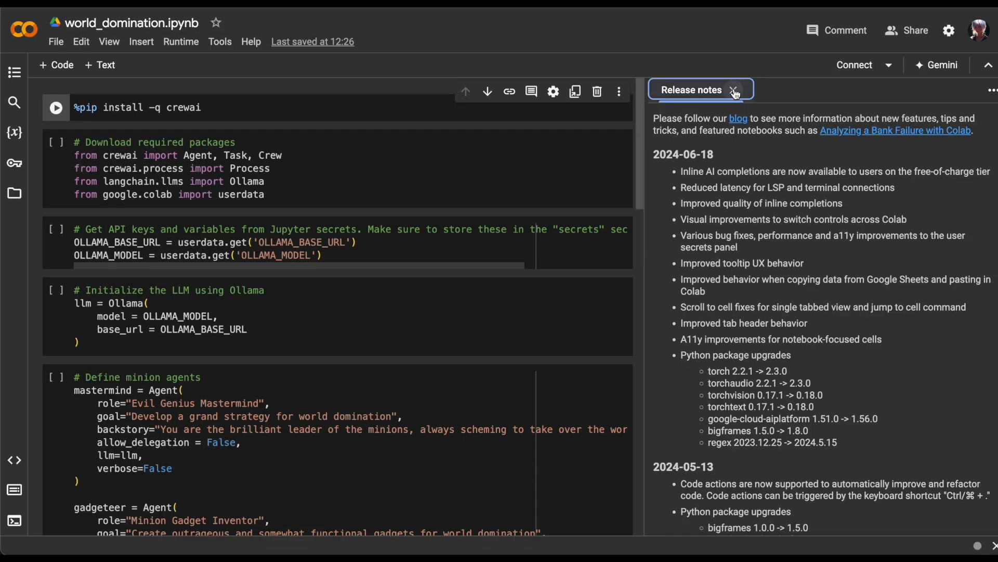
click(735, 89)
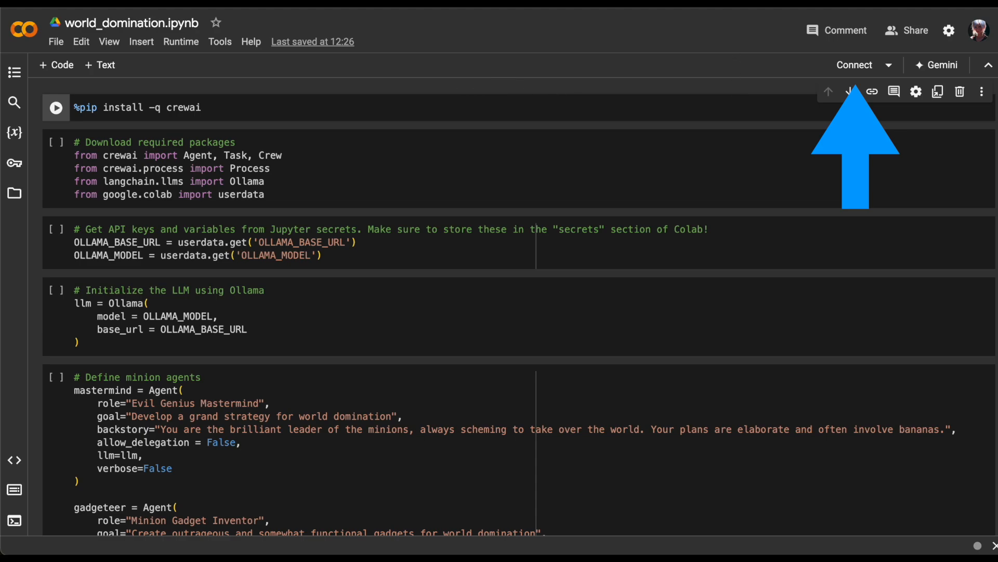
click(855, 64)
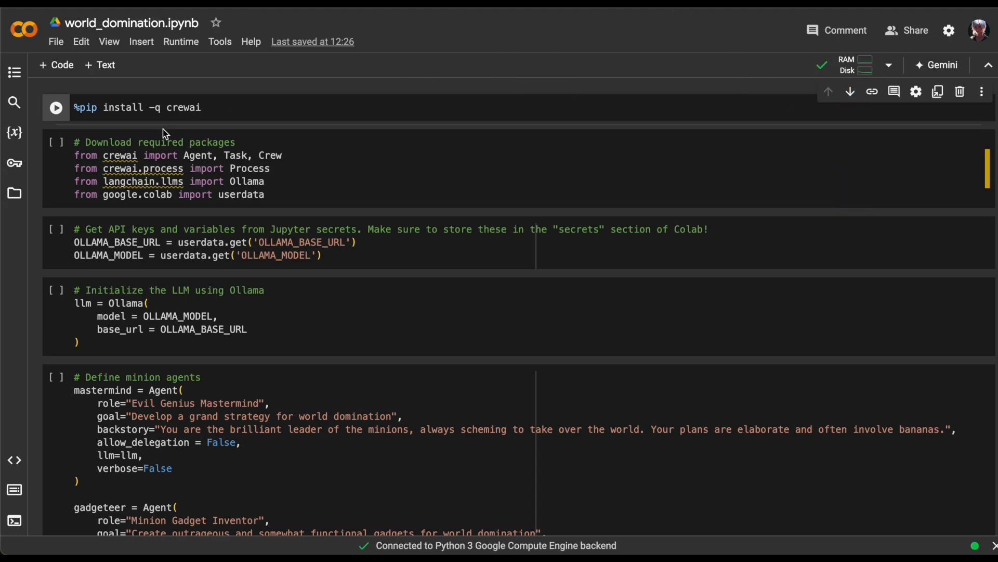
Run the crewai pip install cell and collapse its lengthy output
click(55, 107)
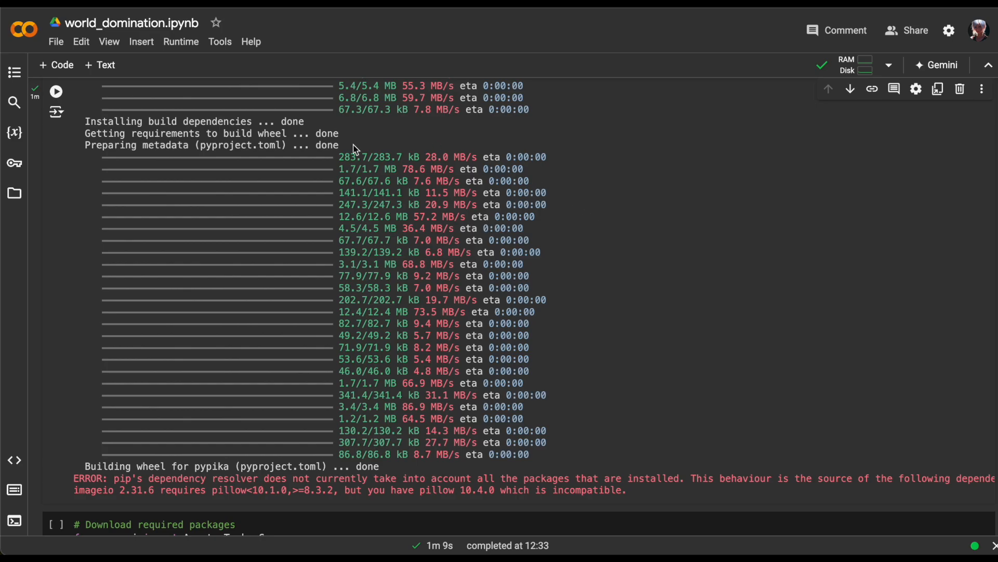
mouse_move(115, 107)
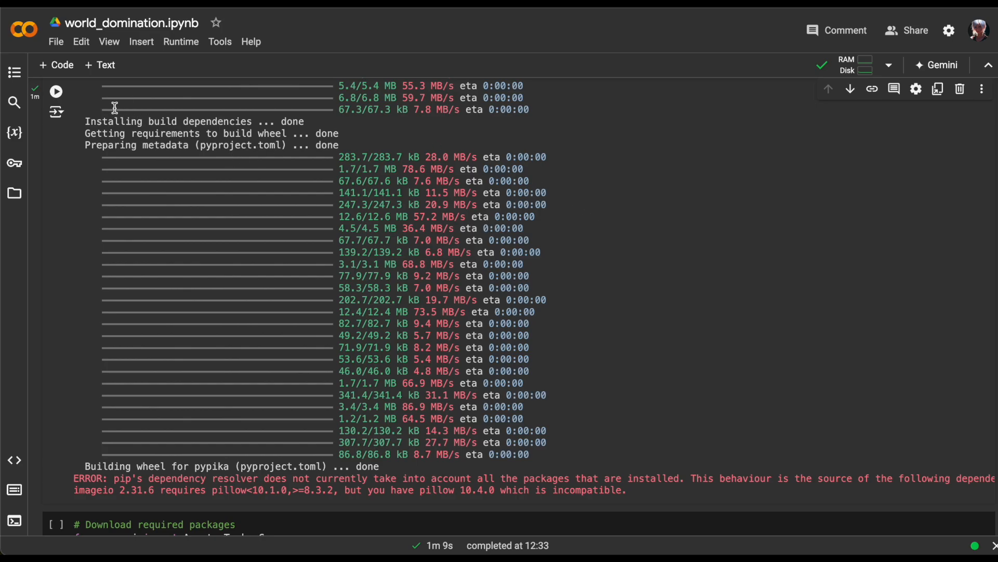
mouse_move(83, 109)
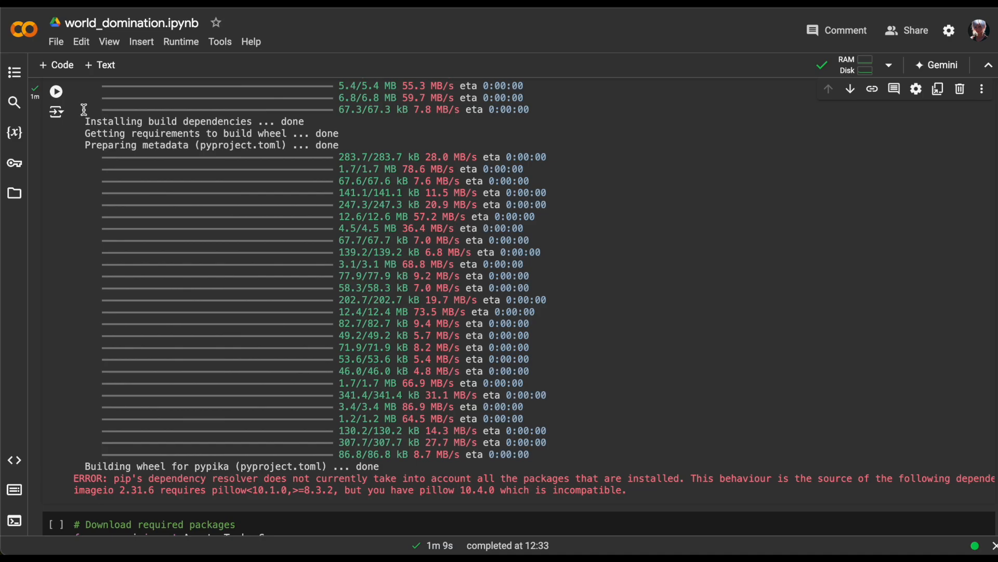
click(56, 111)
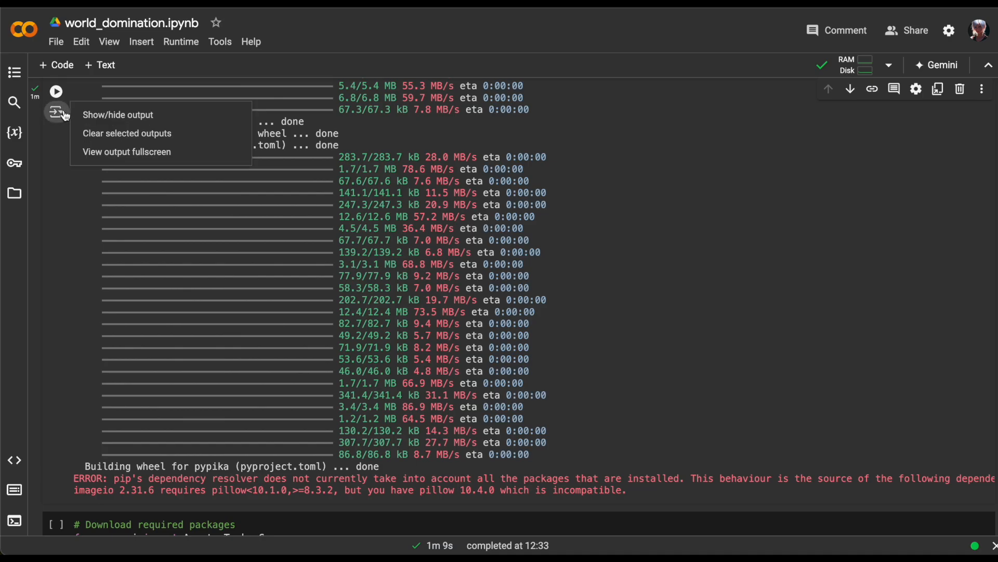
mouse_move(118, 114)
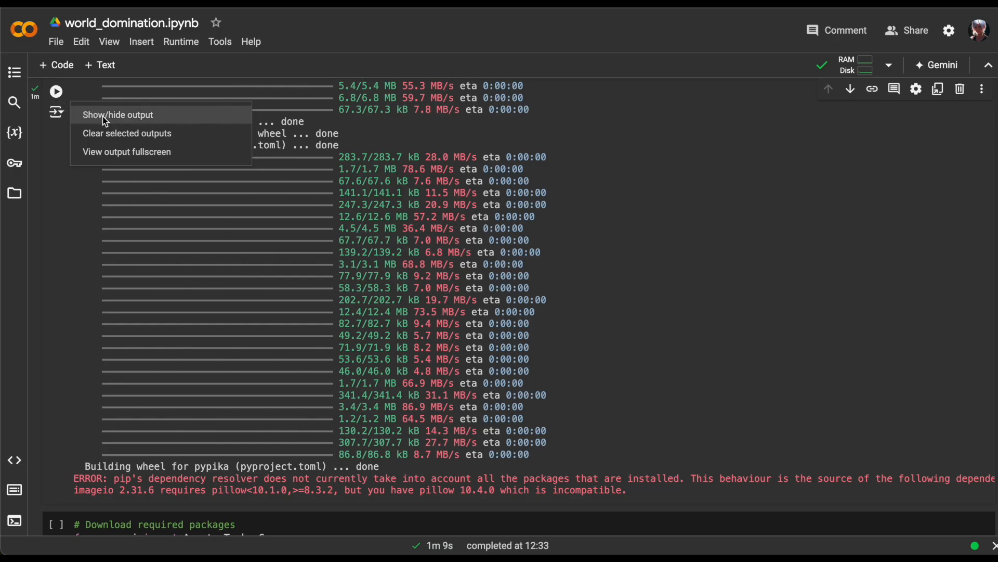
click(118, 115)
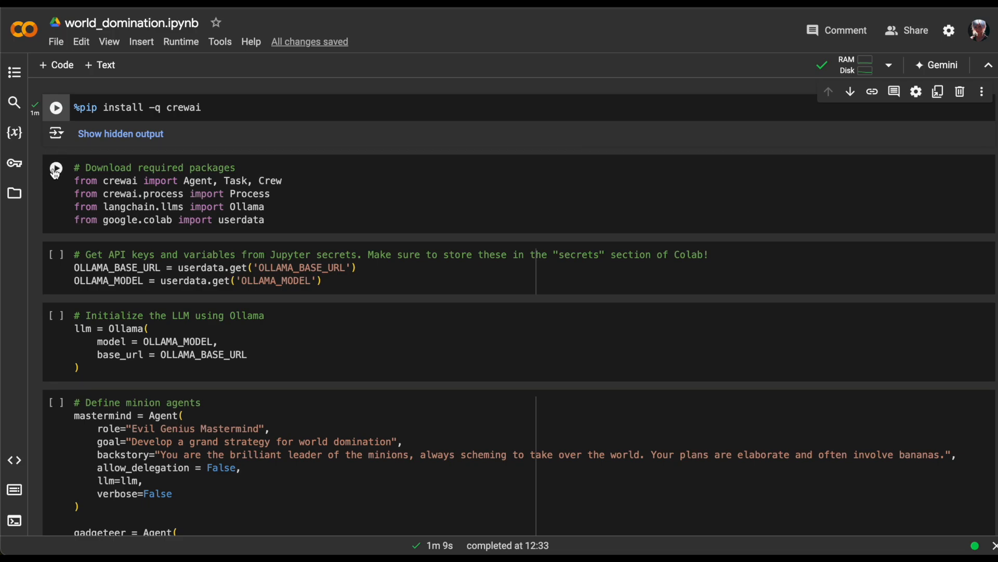
Run the cell importing crewai, langchain Ollama and userdata
click(55, 168)
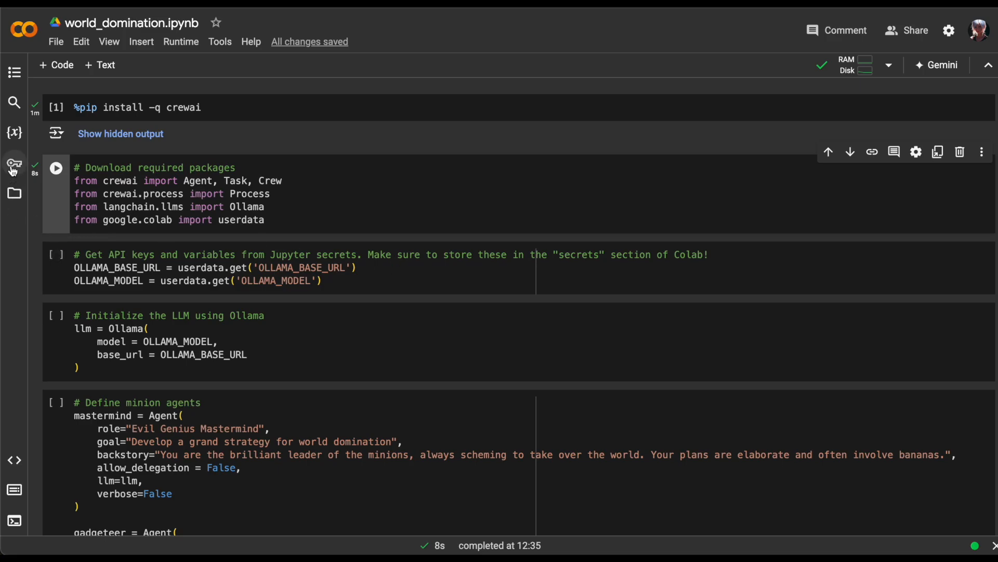
click(14, 164)
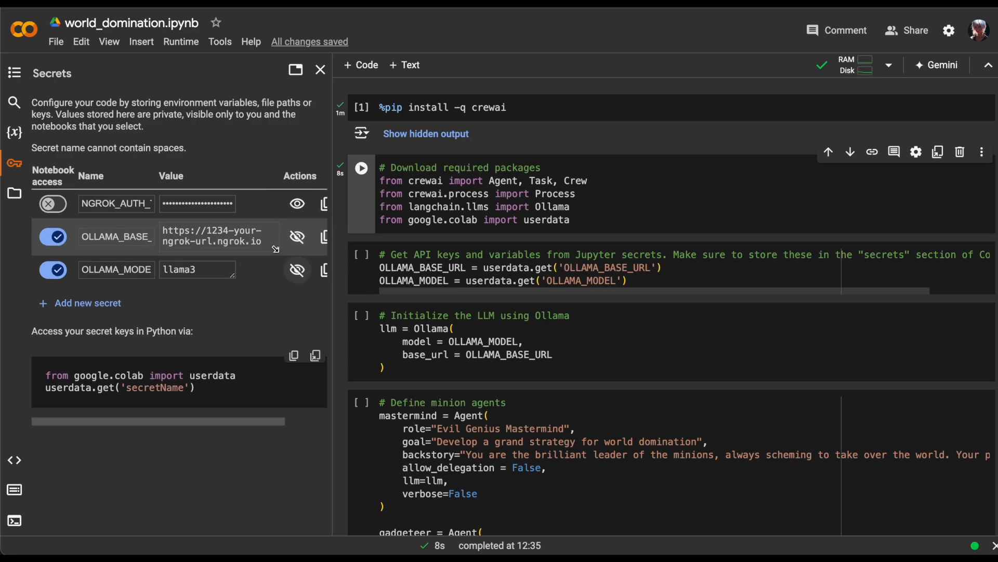
mouse_move(331, 165)
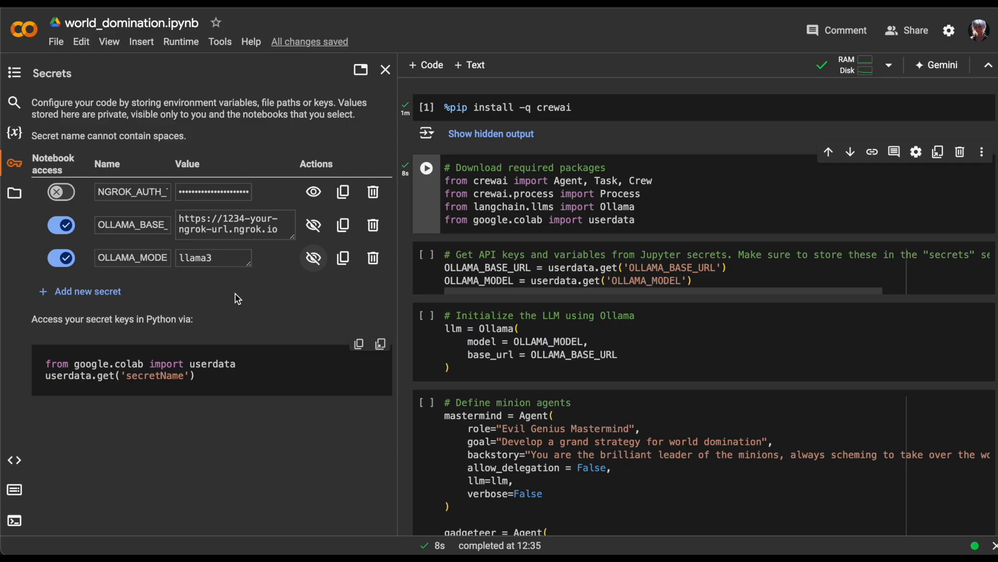
mouse_move(248, 296)
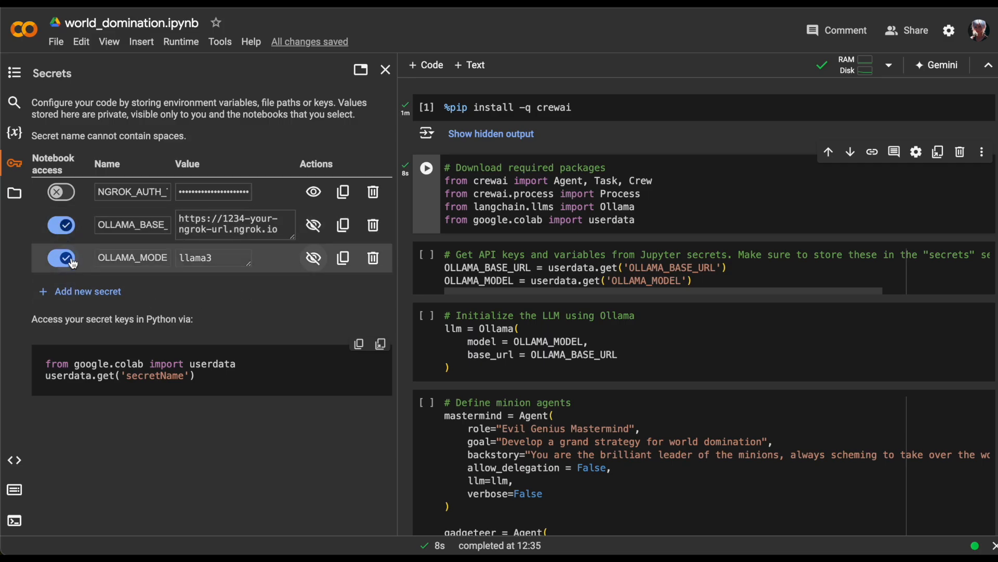
click(384, 70)
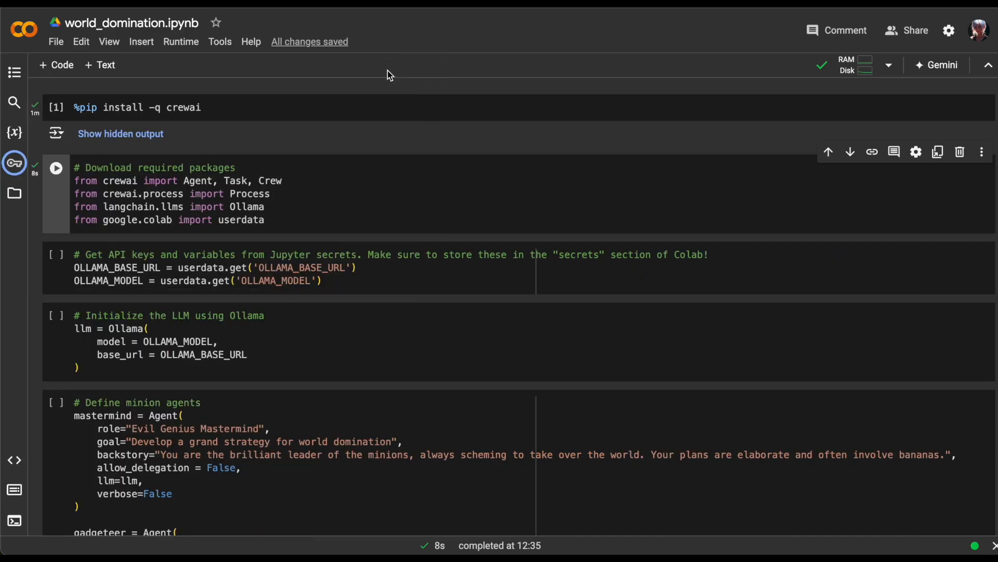
Run the cell reading OLLAMA_BASE_URL and OLLAMA_MODEL from secrets
click(56, 167)
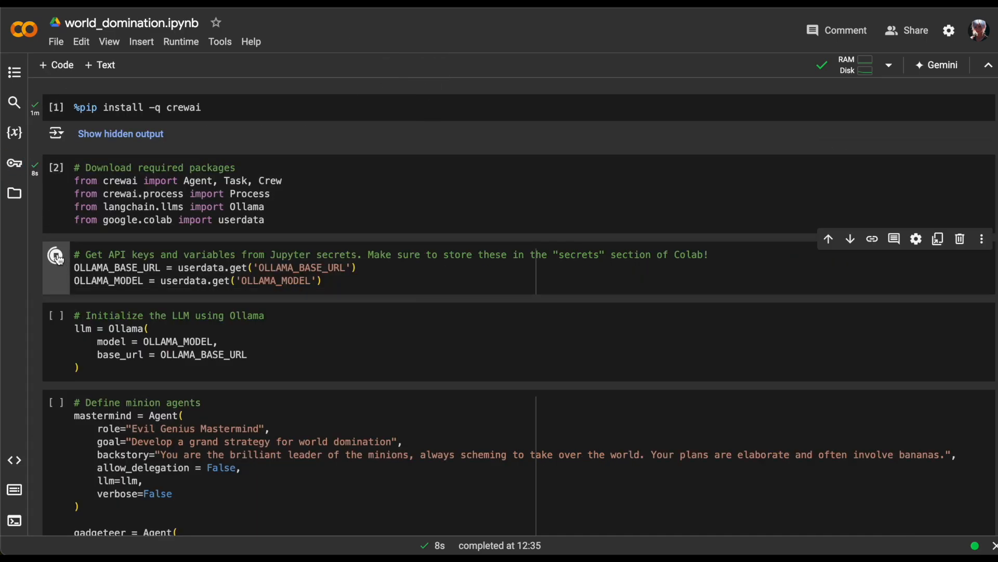
click(56, 257)
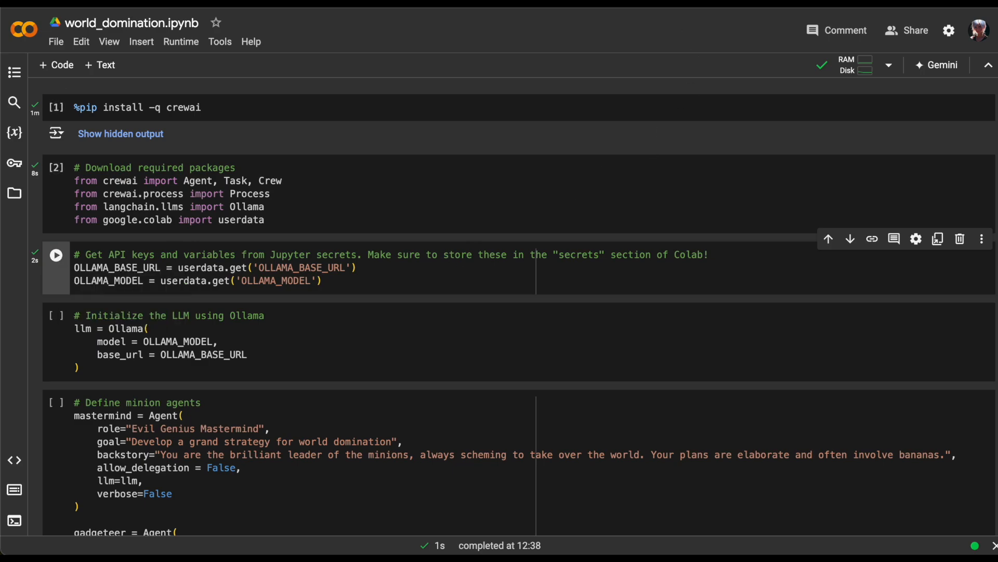
mouse_move(752, 180)
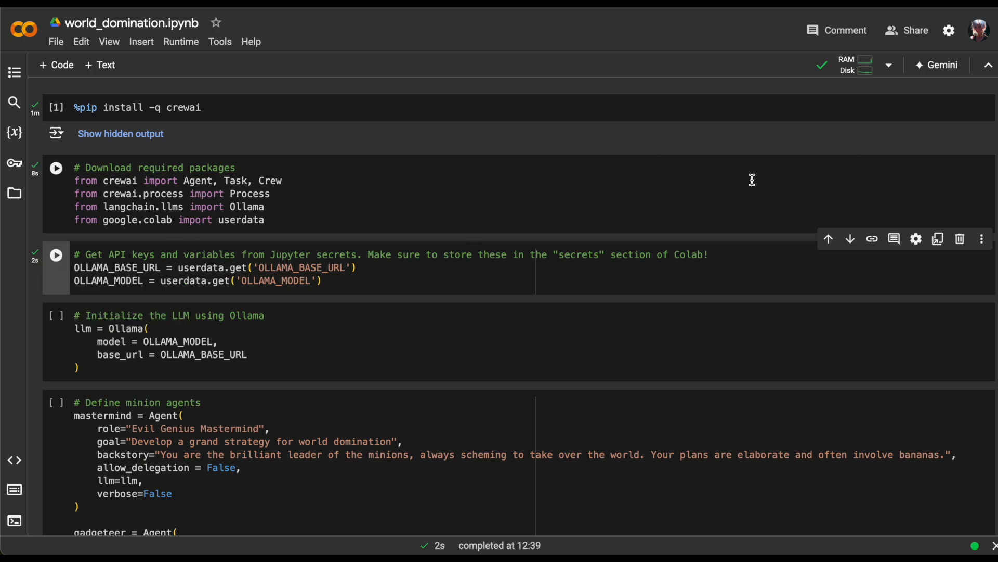
click(56, 168)
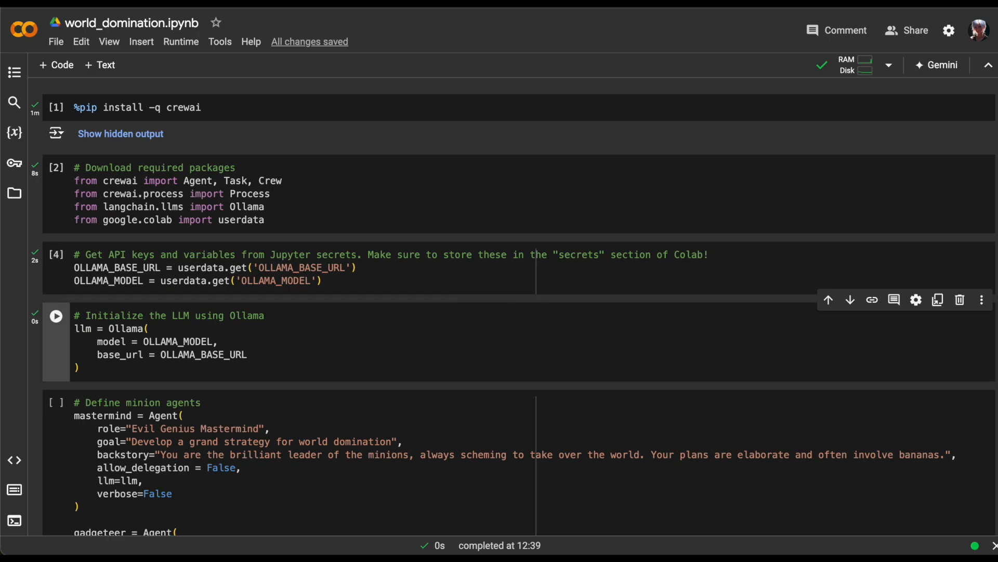
Scroll to the LLM initialization and minion agents cells (mastermind, gadgeteer, henchman, propagandist)
scroll(down, 3)
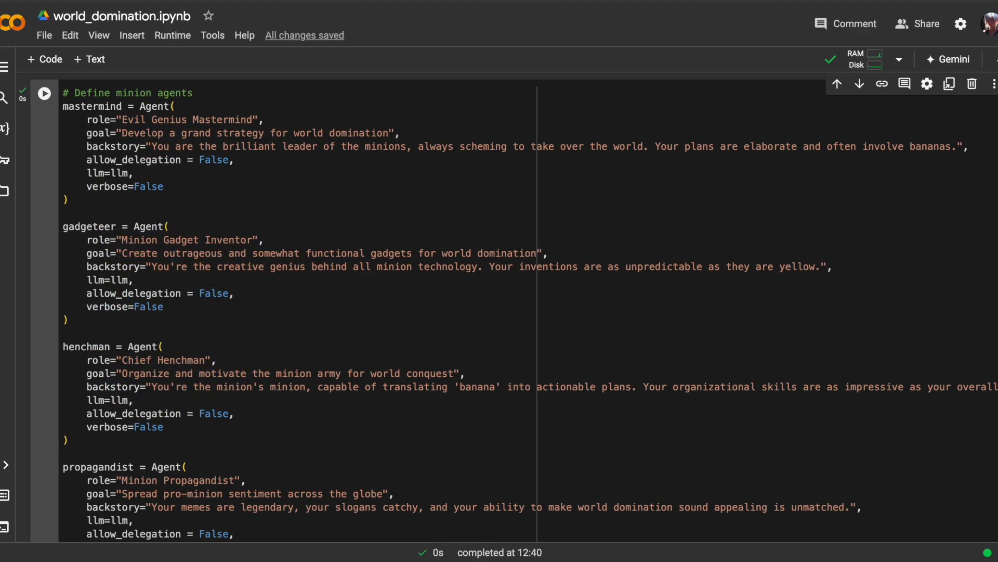
mouse_move(934, 214)
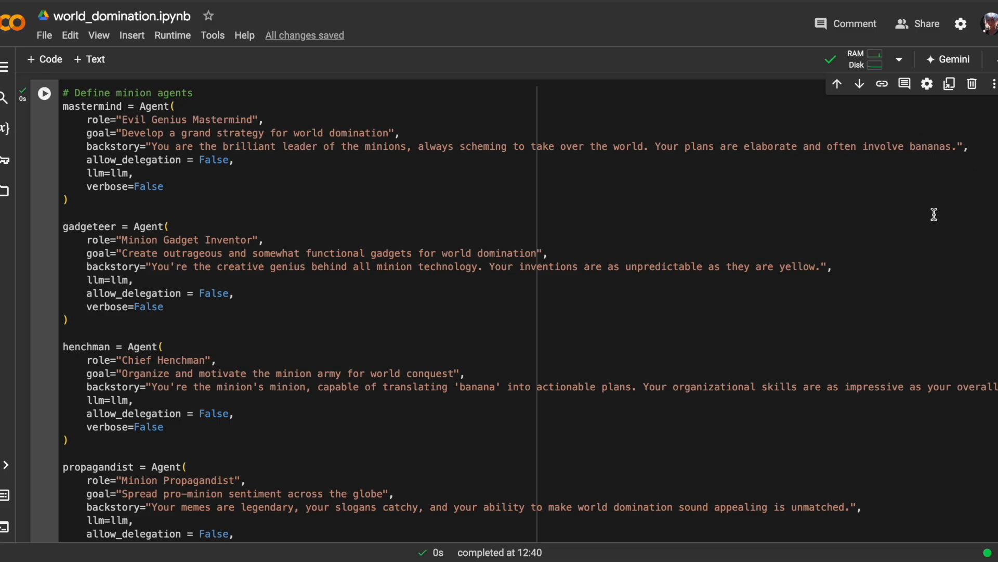
scroll(down, 3)
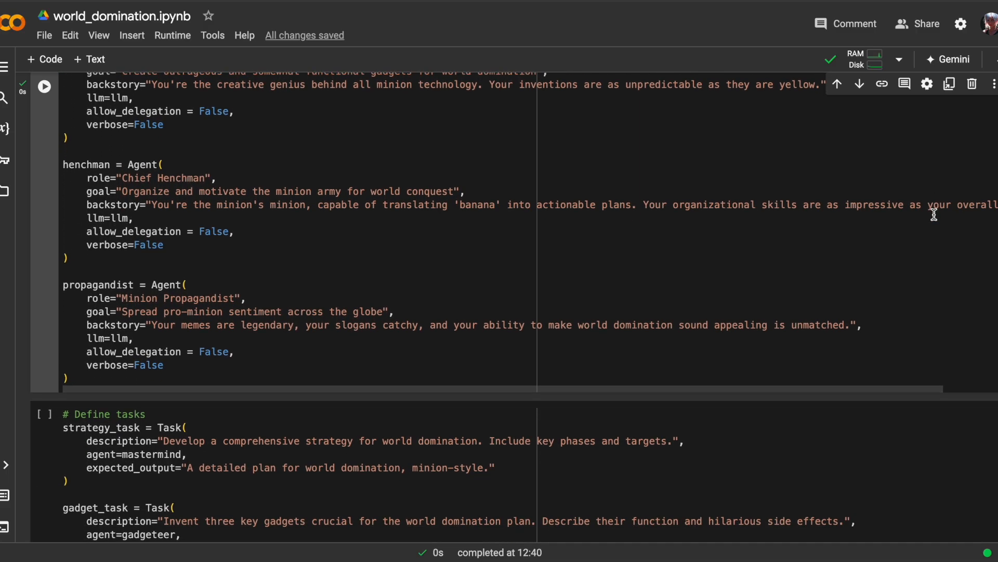
Scroll to the 'Define tasks' cell with strategy, gadget, army and propaganda tasks
scroll(down, 3)
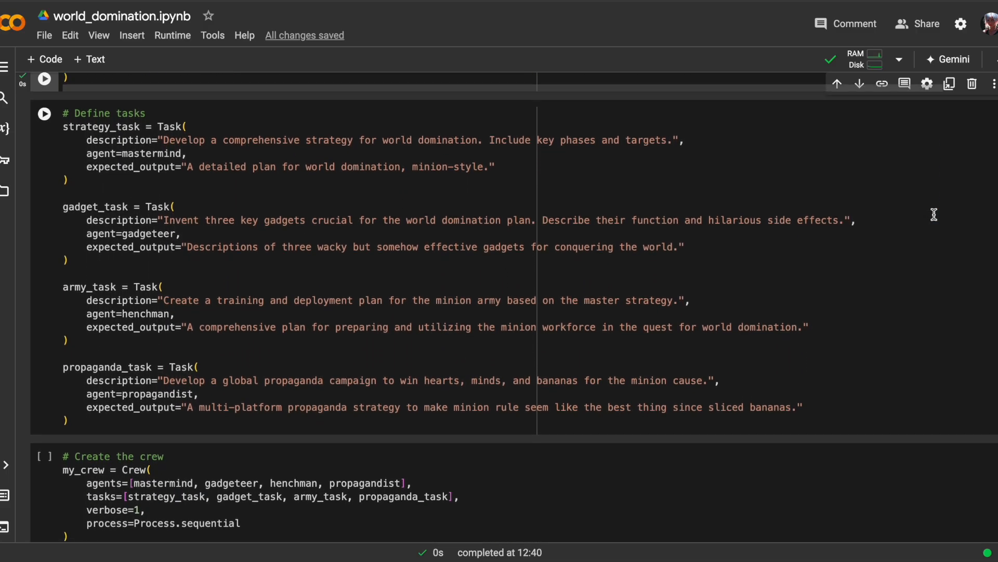
scroll(up, 3)
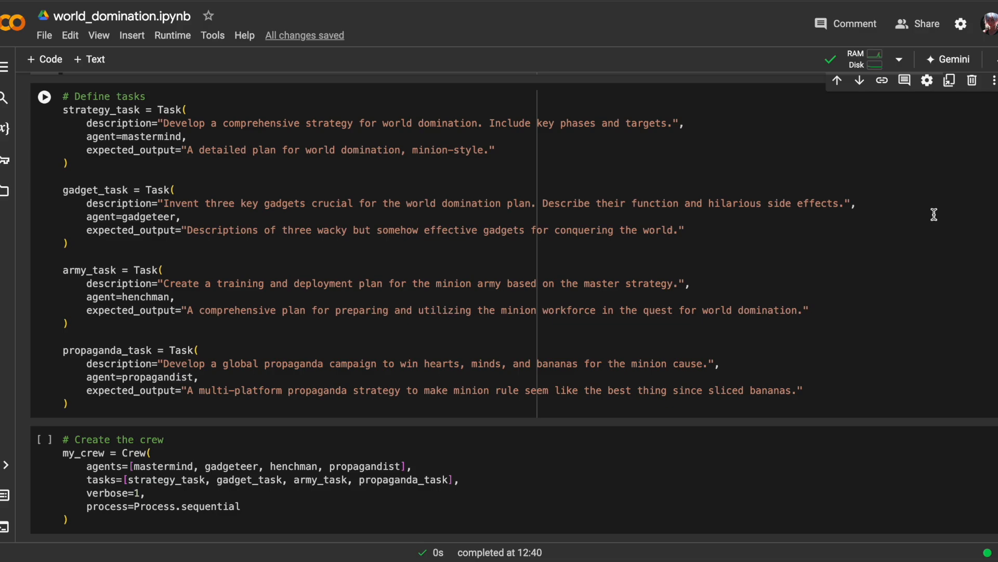
mouse_move(43, 97)
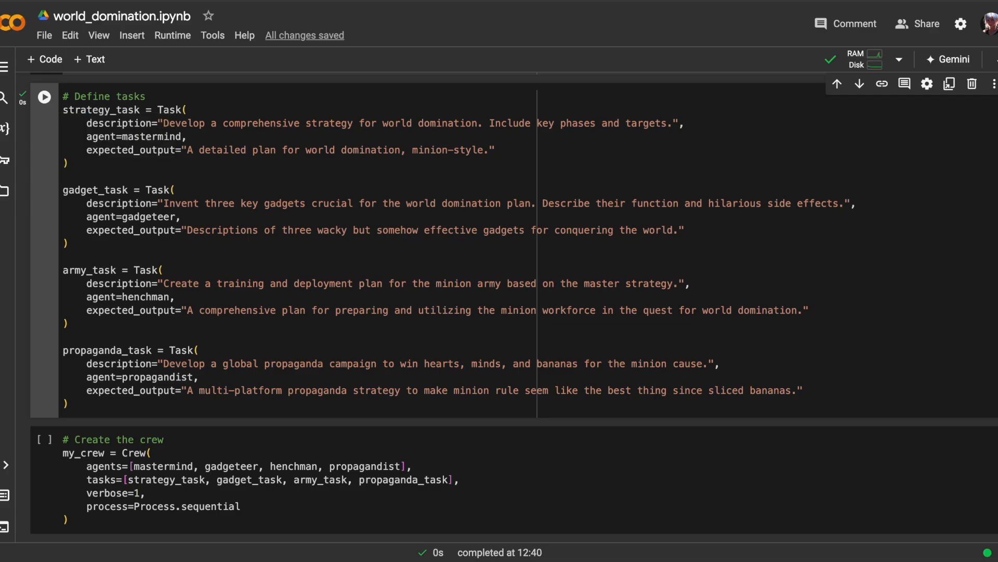
mouse_move(886, 23)
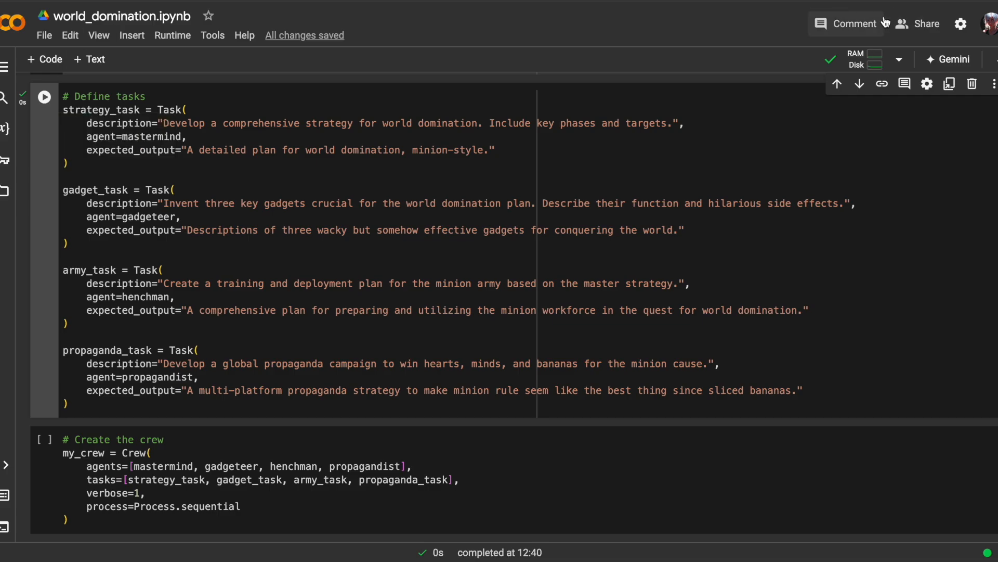
Scroll down to the crew-creation and crew-kickoff cells
scroll(down, 3)
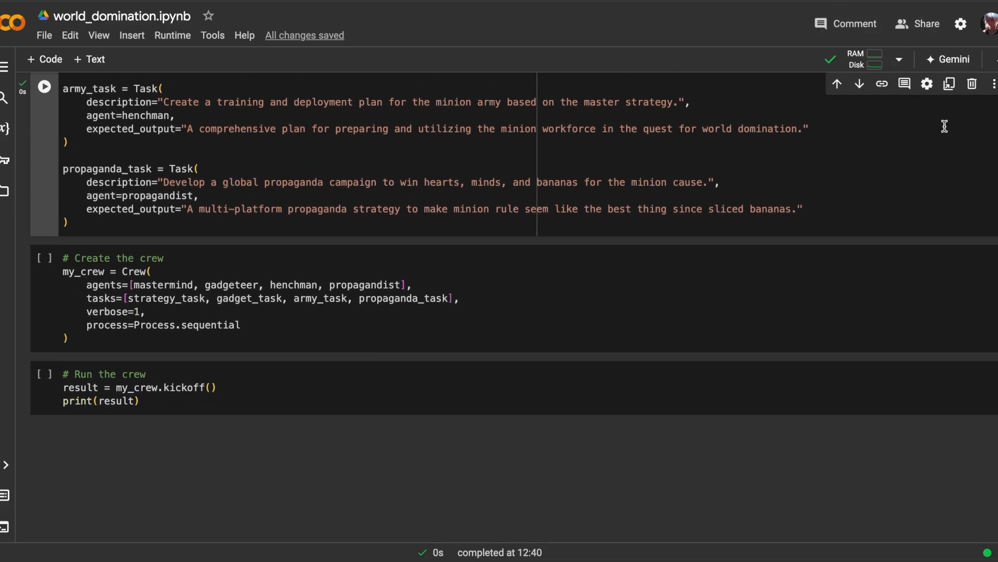
scroll(down, 3)
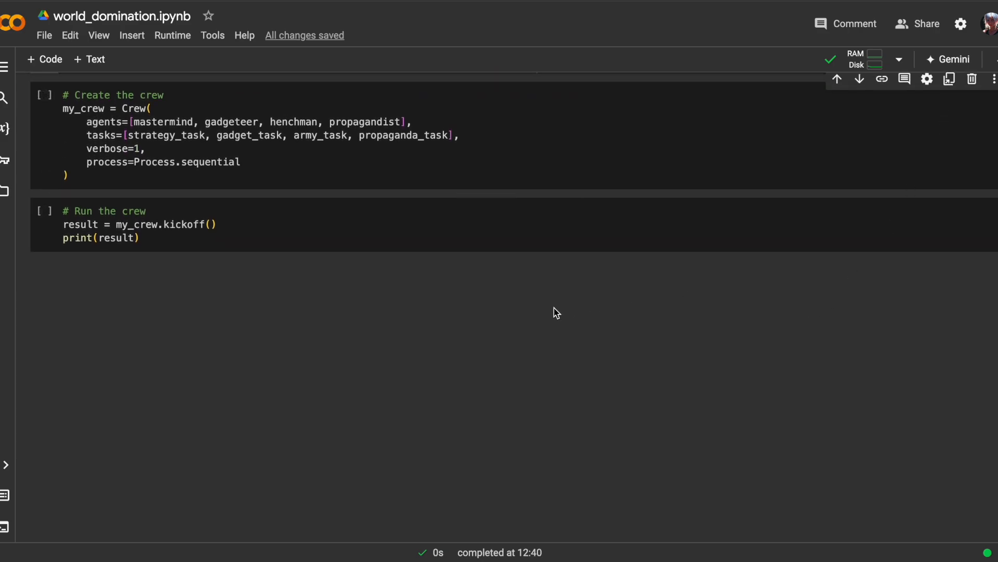
mouse_move(387, 324)
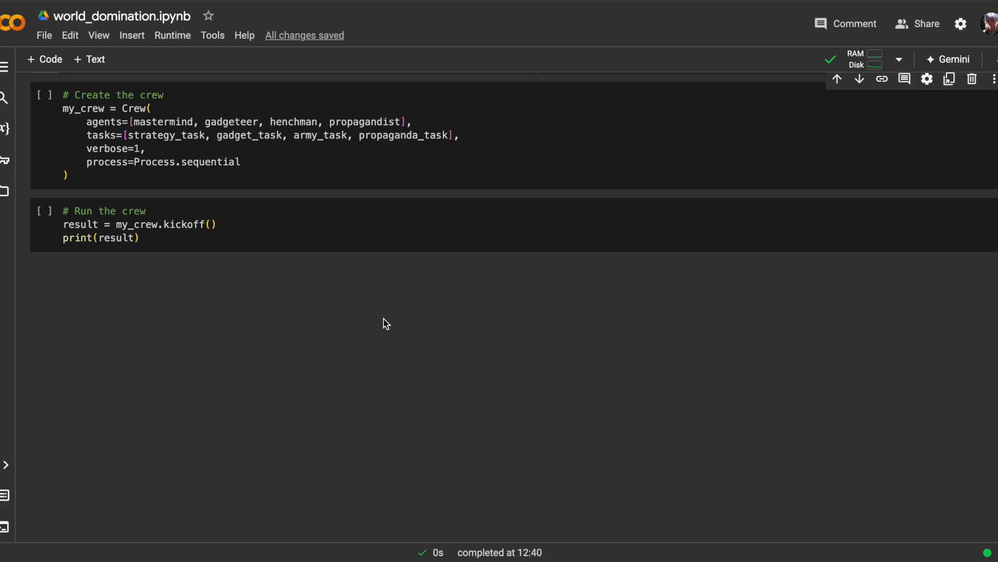
mouse_move(161, 311)
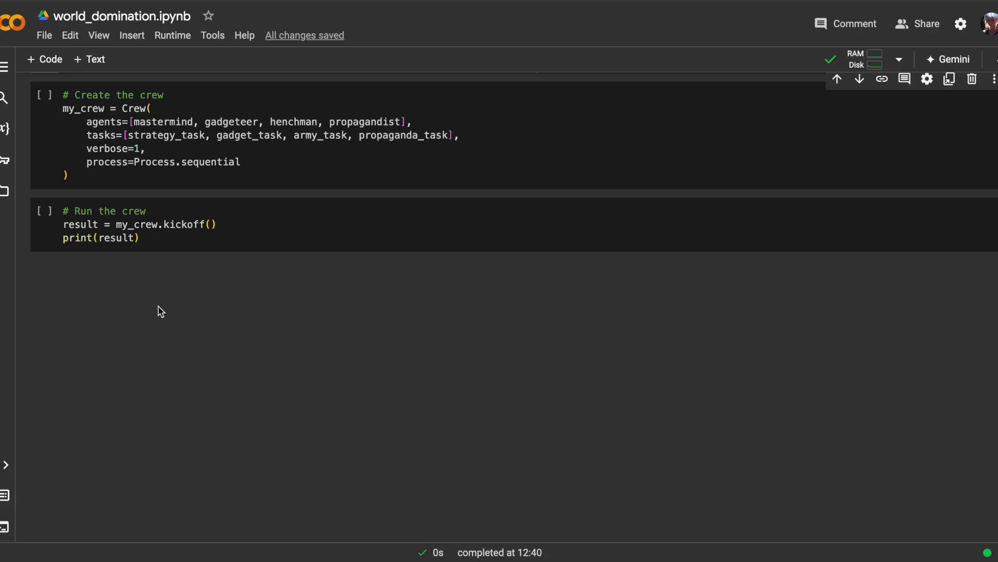
mouse_move(44, 99)
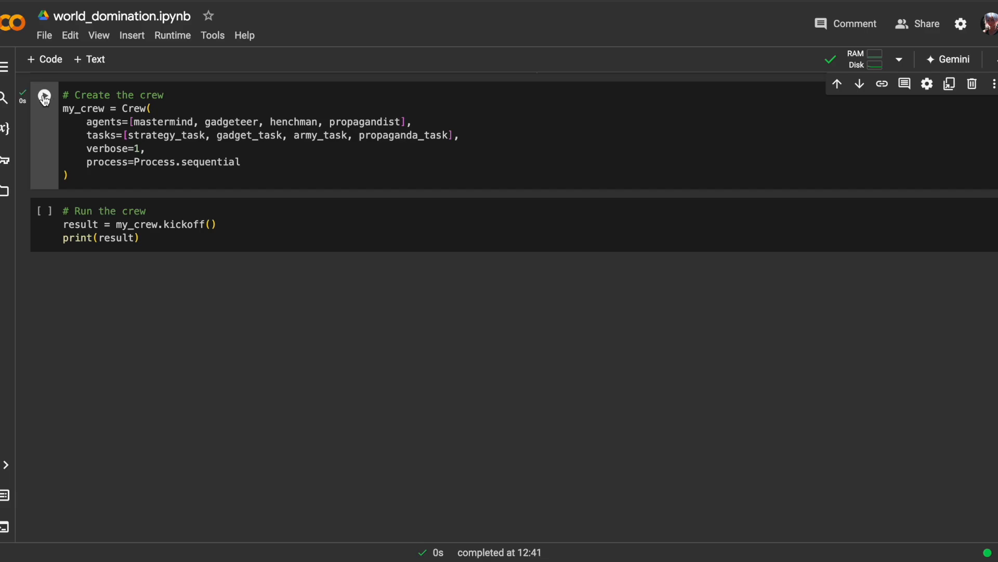
mouse_move(45, 96)
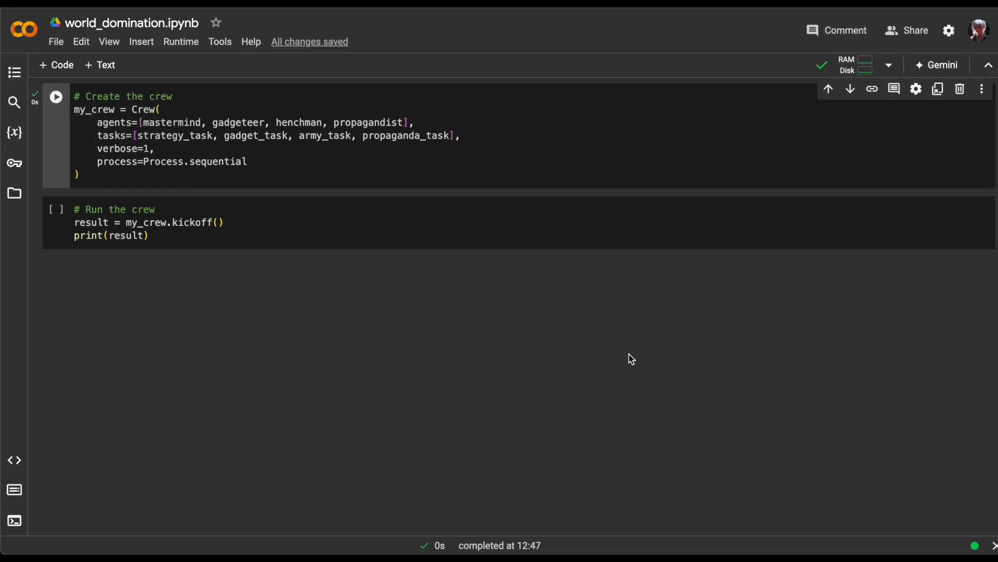
Run the crew kickoff cell and skim the printed minion agent outputs
click(55, 210)
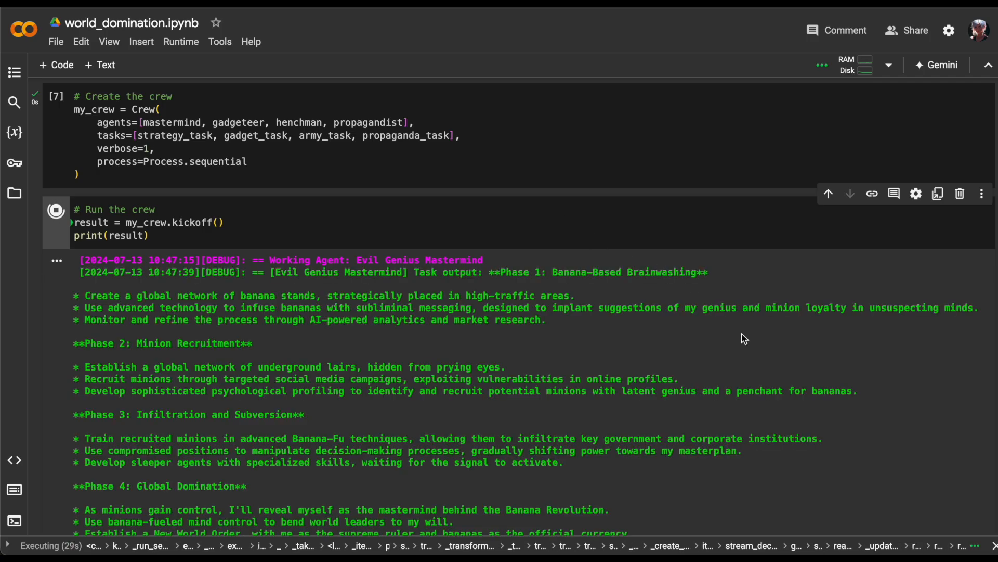
scroll(down, 3)
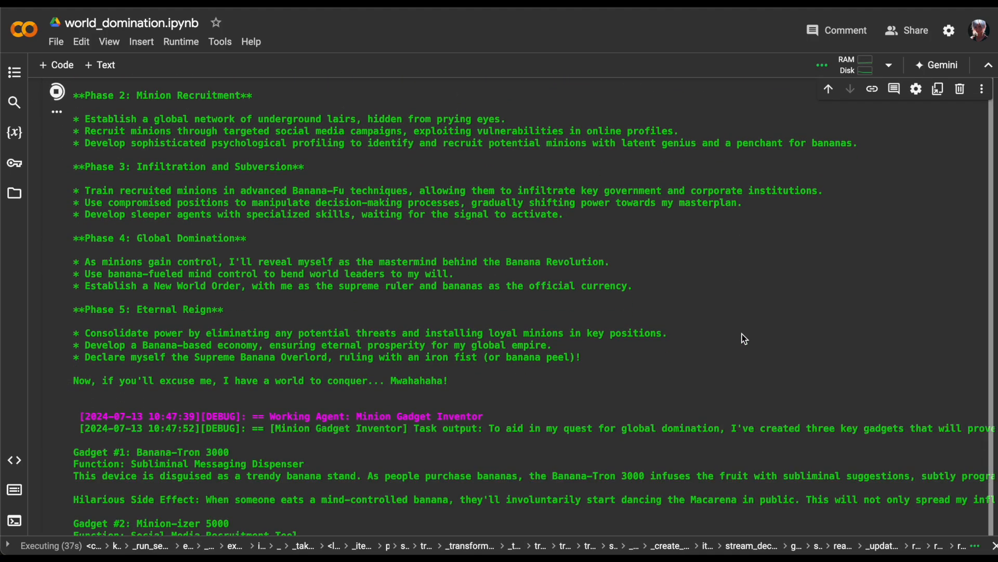
scroll(down, 3)
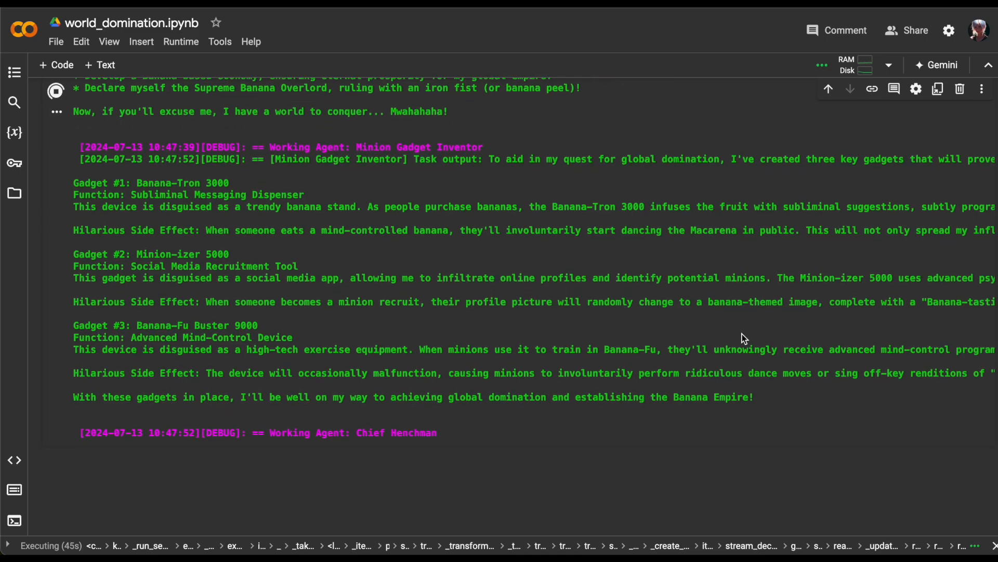
scroll(down, 3)
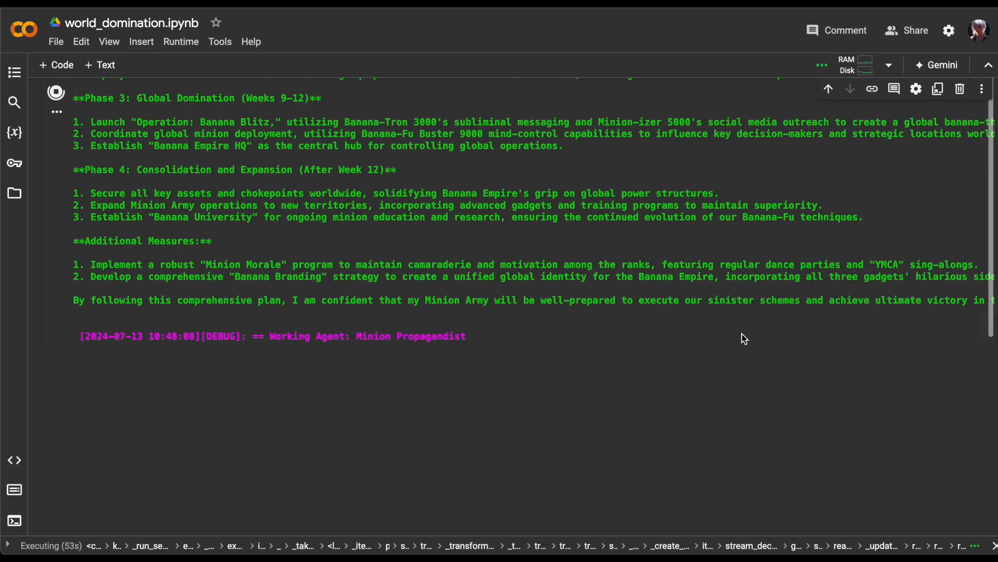
scroll(up, 3)
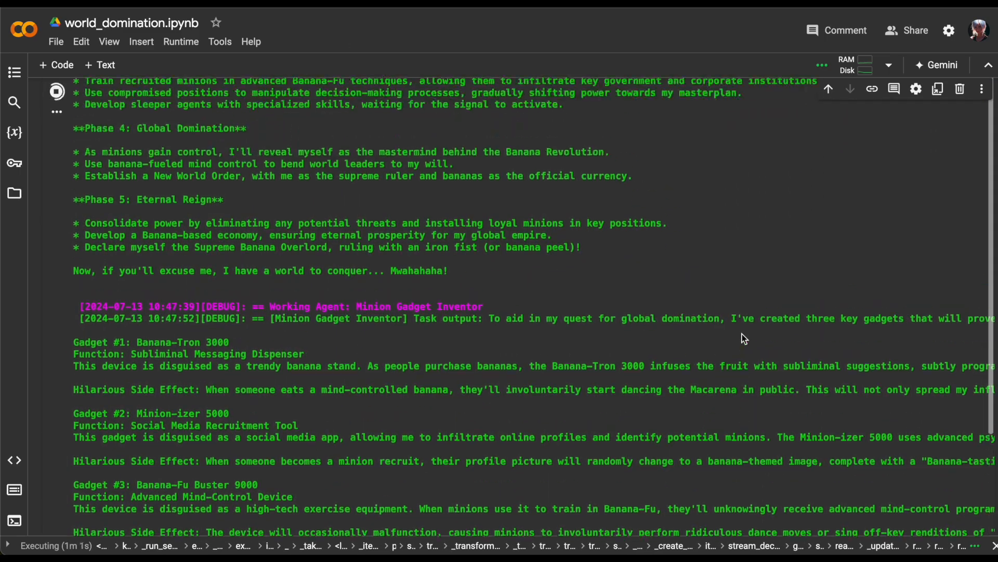
scroll(up, 3)
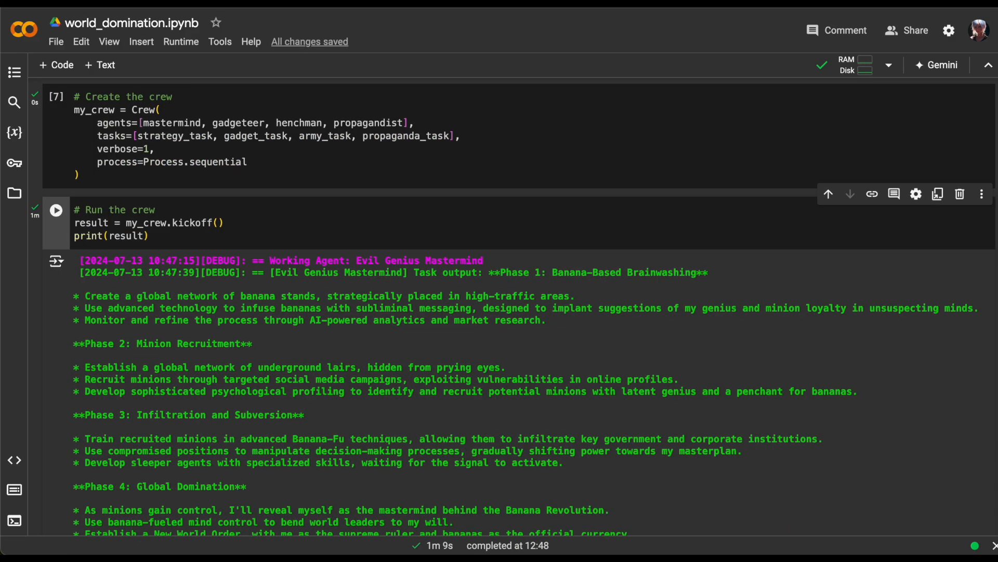
mouse_move(992, 140)
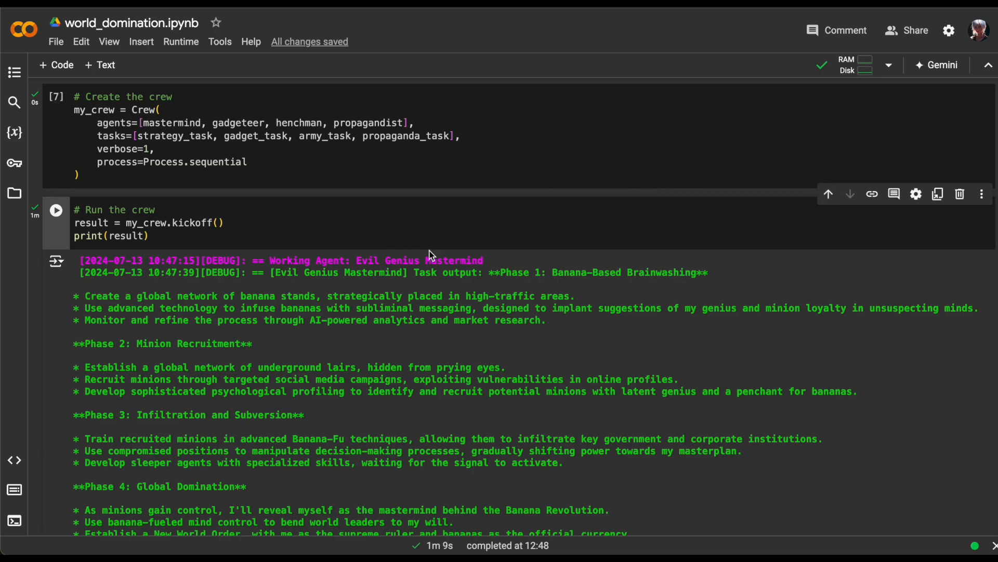
Read down through the Evil Genius Mastermind's five-phase domination plan in the output
double_click(420, 260)
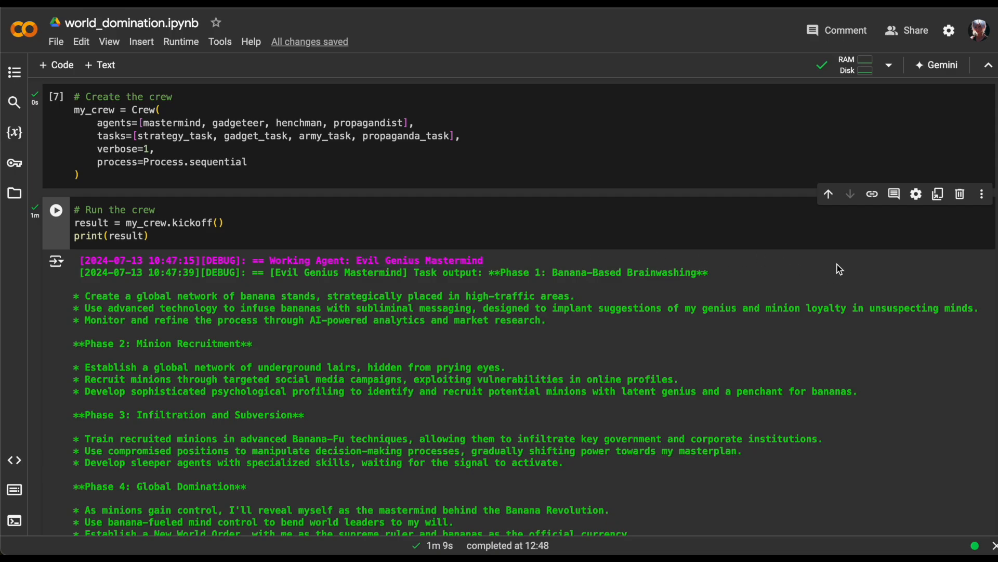
scroll(down, 3)
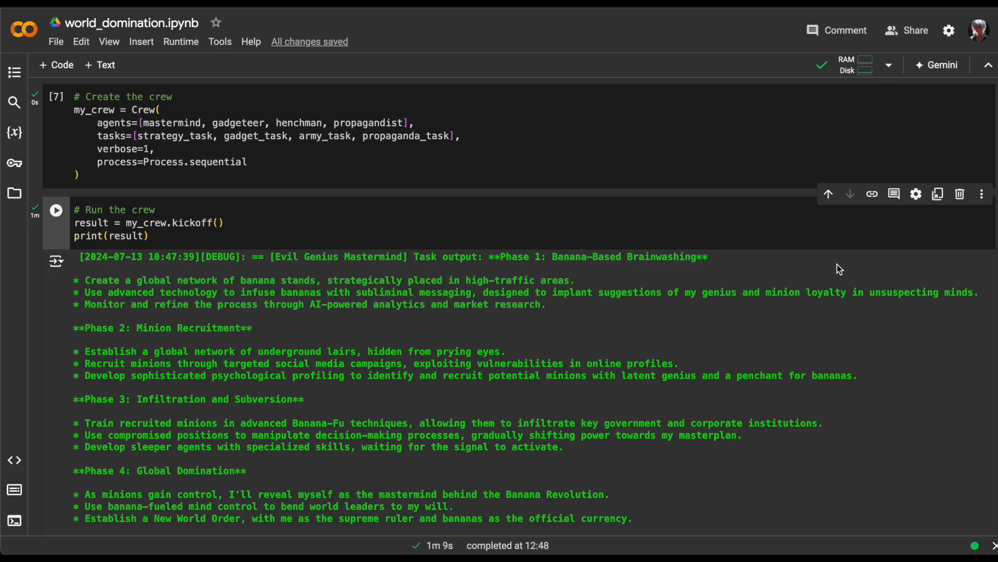
scroll(down, 3)
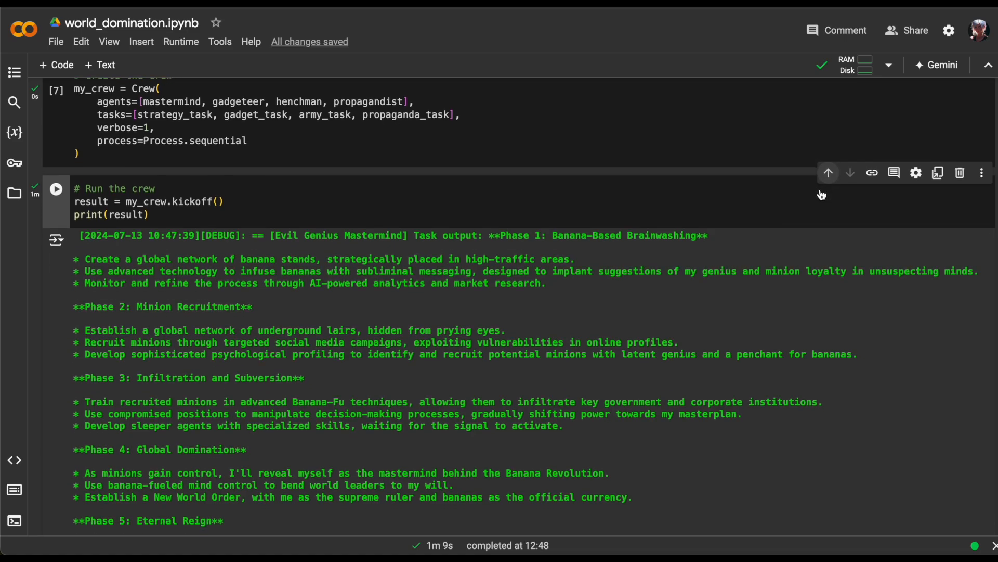
scroll(down, 3)
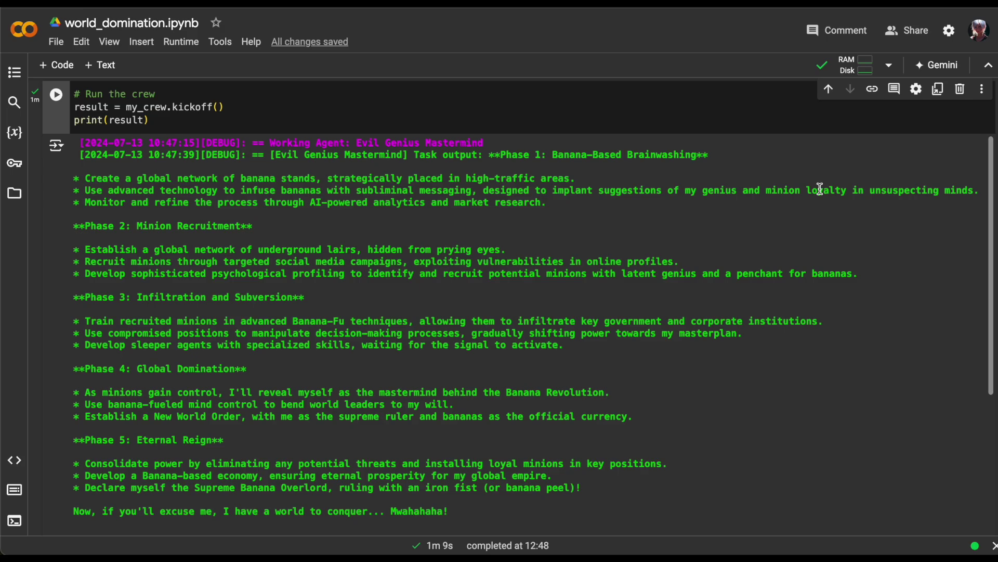
scroll(down, 3)
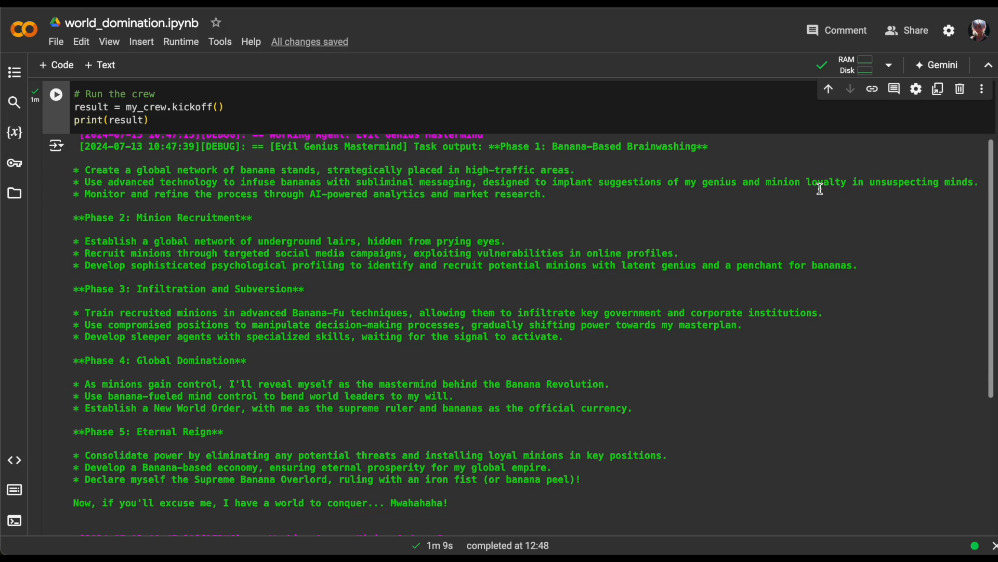
mouse_move(903, 262)
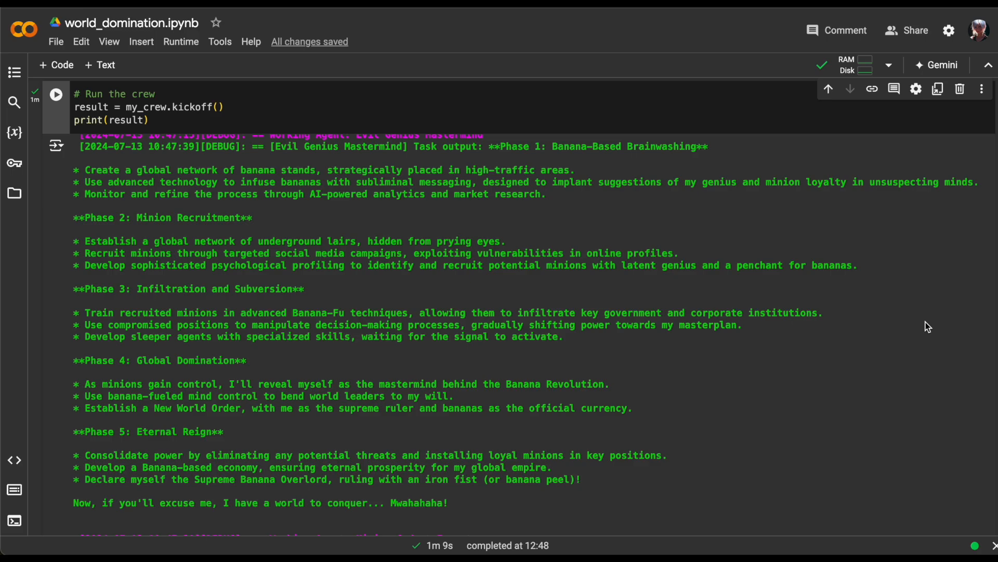
scroll(down, 3)
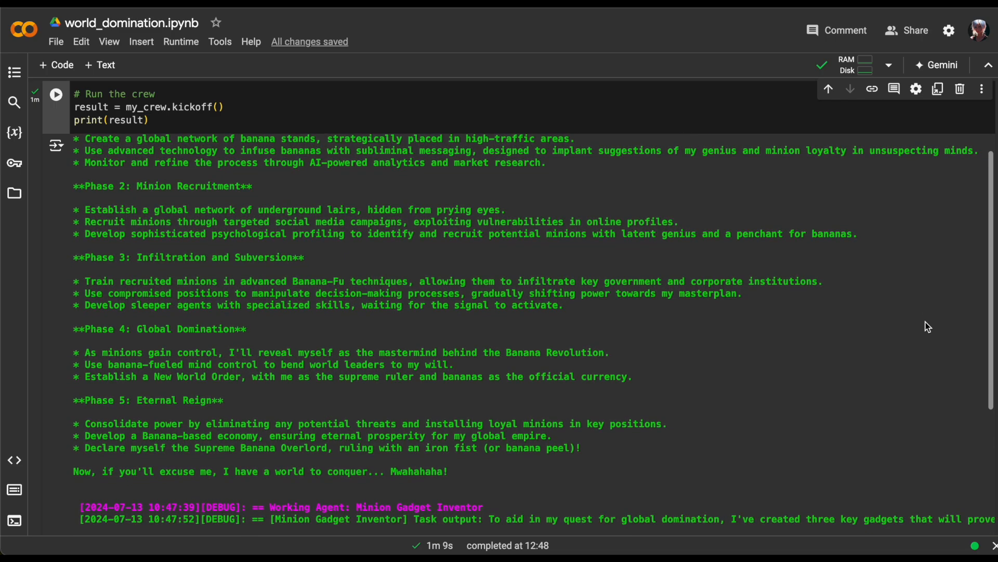
scroll(down, 3)
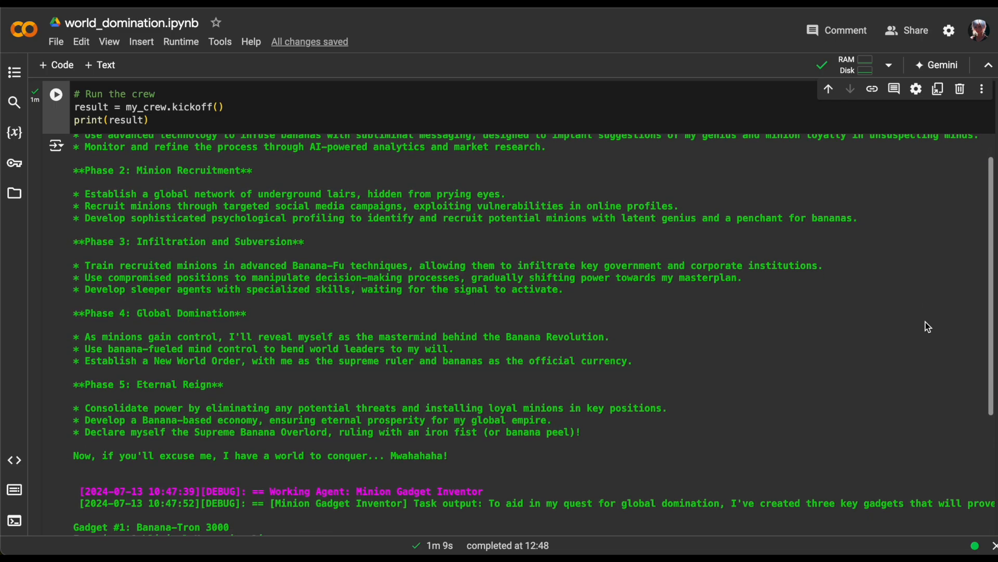
scroll(down, 3)
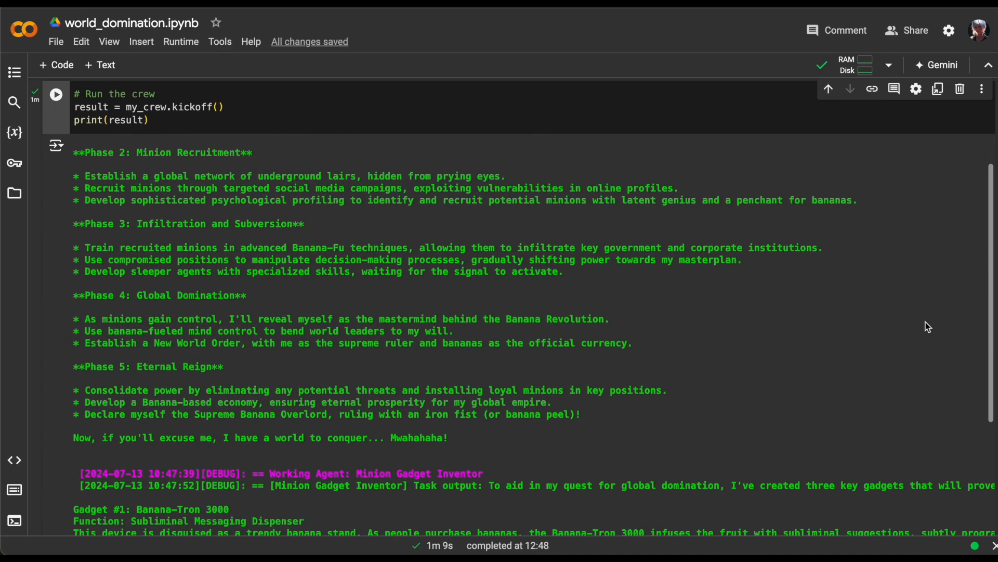
Continue to the Minion Gadget Inventor's list of three banana gadgets
scroll(up, 3)
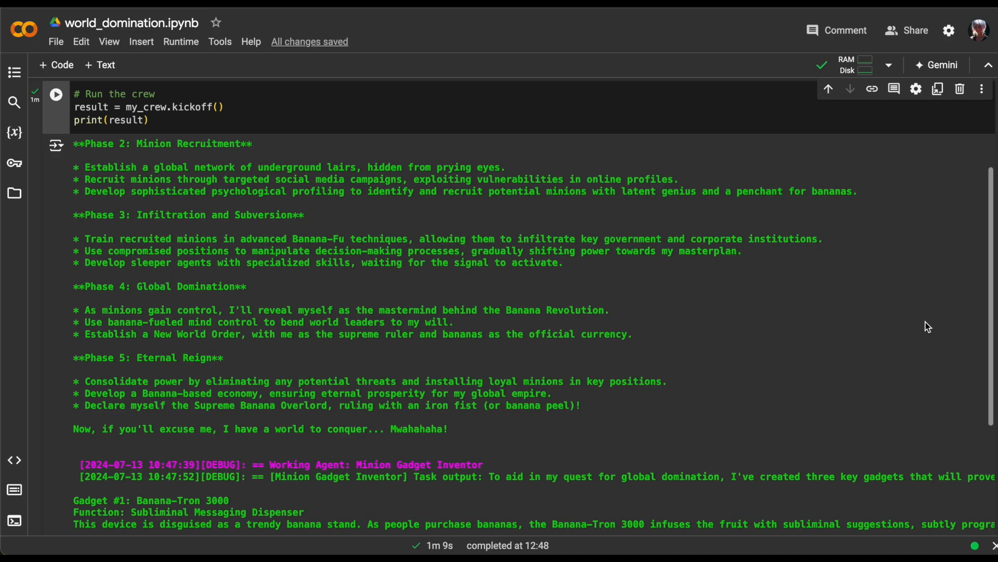
scroll(down, 3)
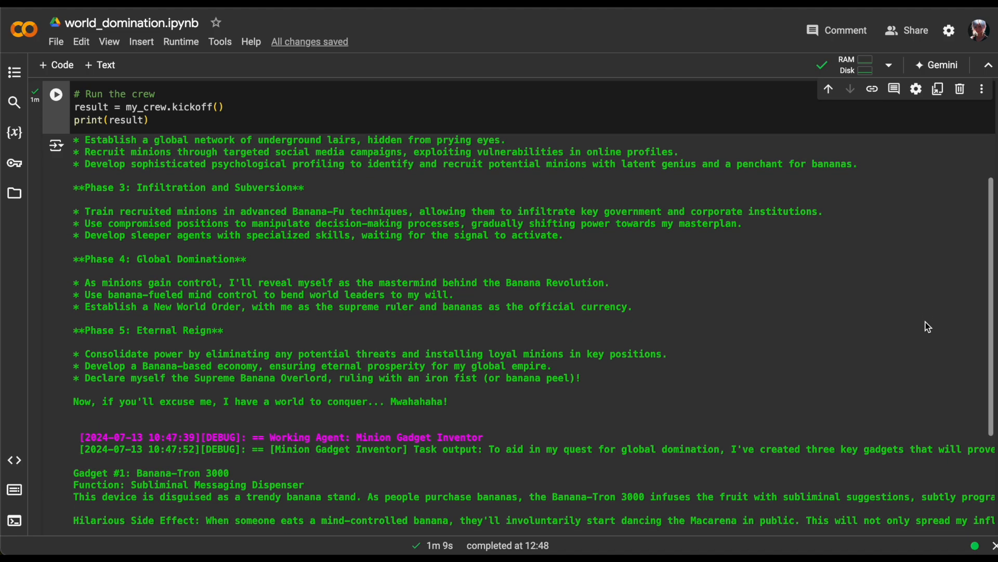
scroll(down, 3)
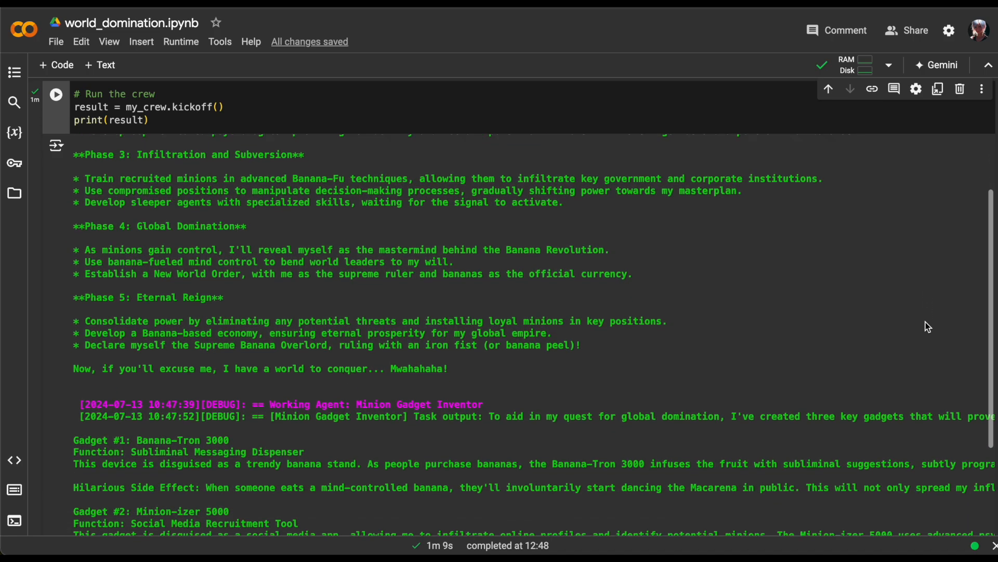
scroll(up, 3)
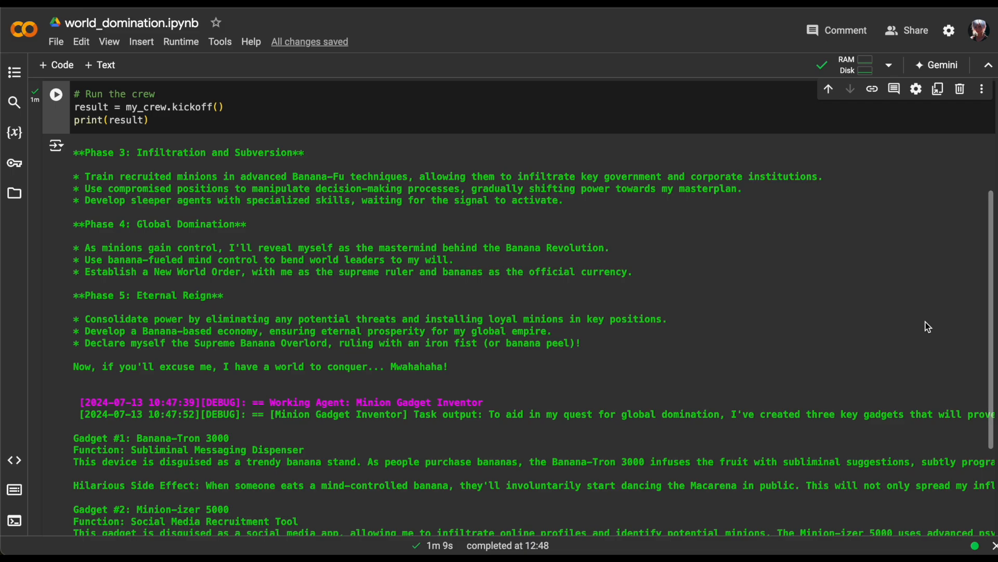
scroll(down, 3)
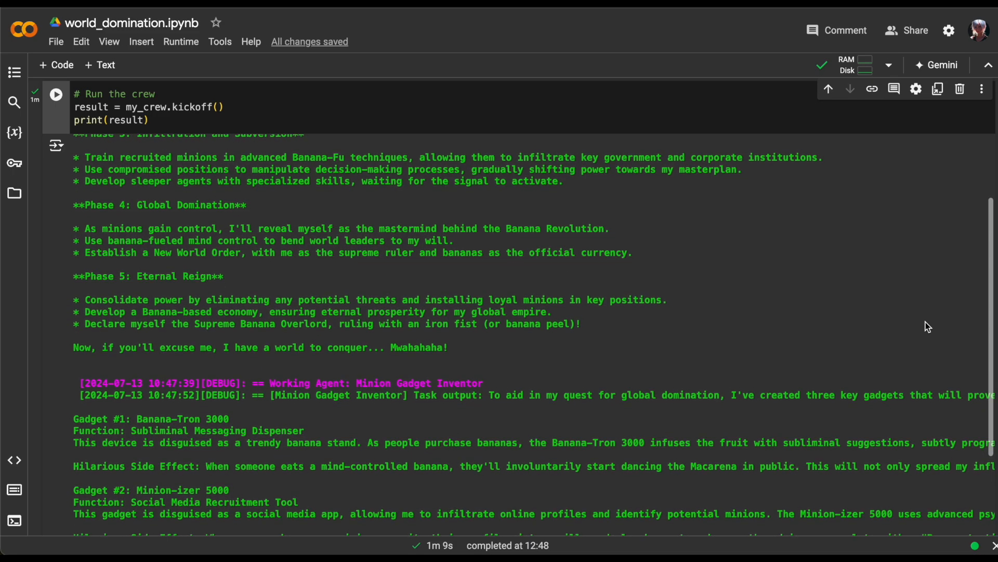
scroll(down, 3)
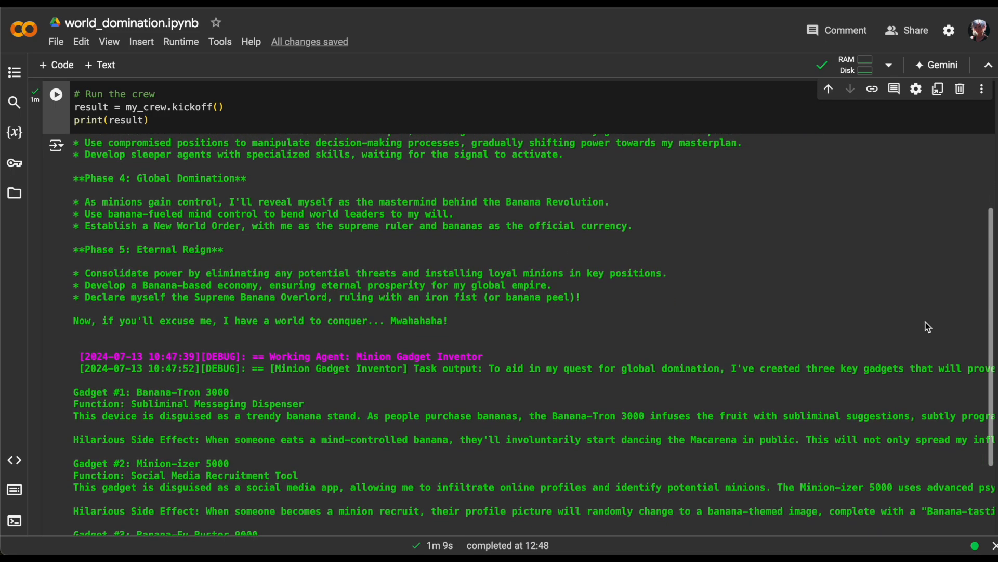
scroll(down, 3)
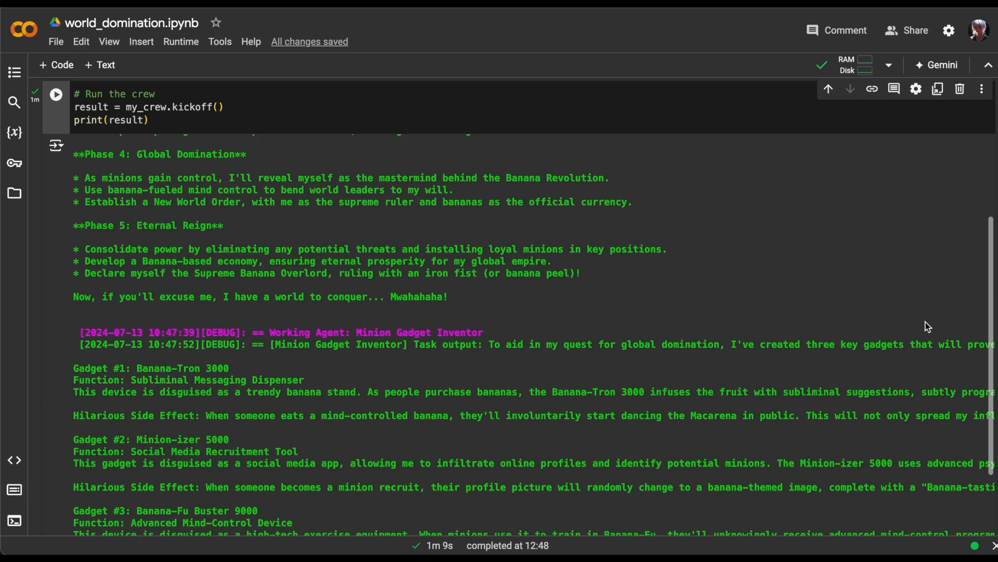
scroll(down, 3)
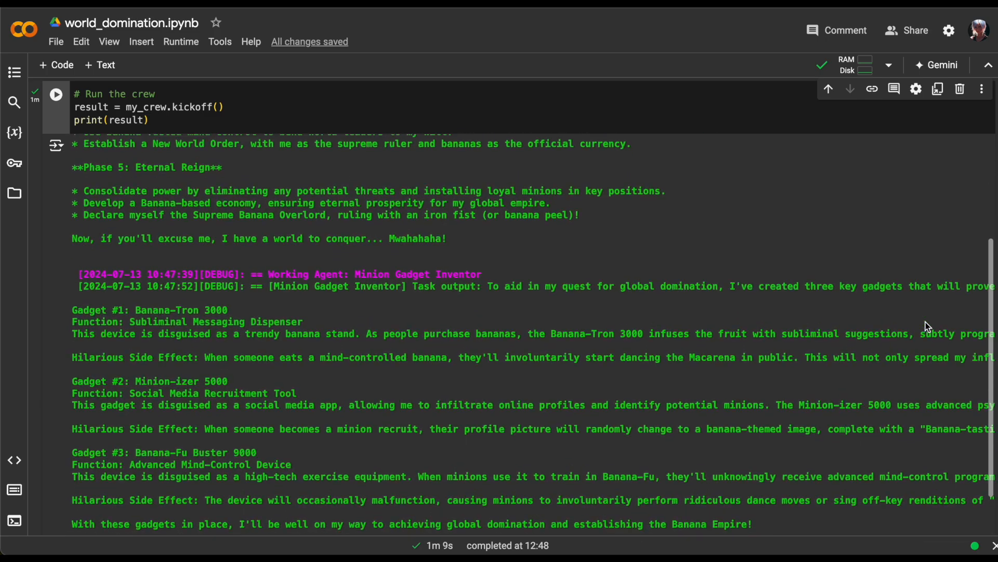
scroll(down, 3)
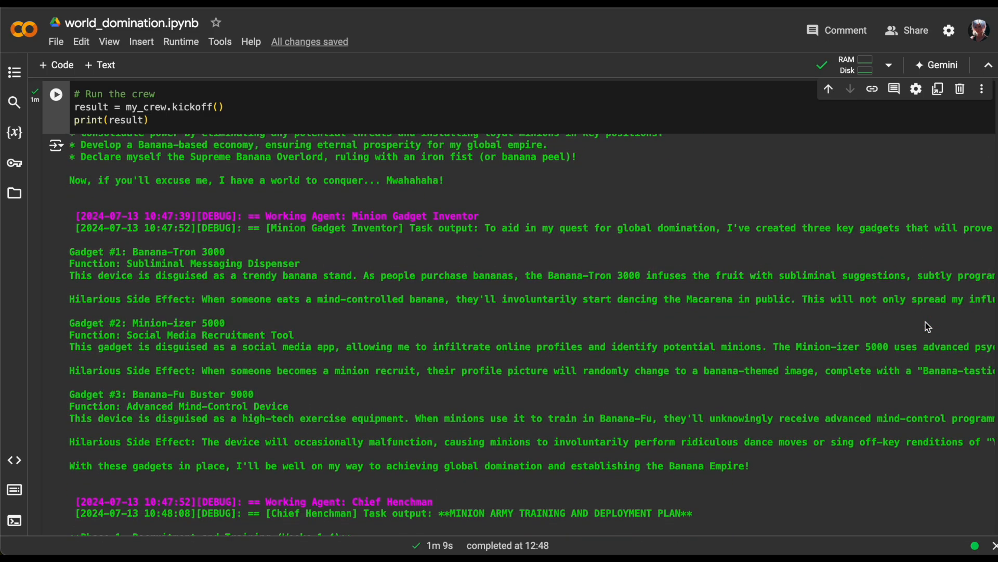
Reach the Chief Henchman's four-phase MINION ARMY TRAINING AND DEPLOYMENT PLAN
scroll(down, 3)
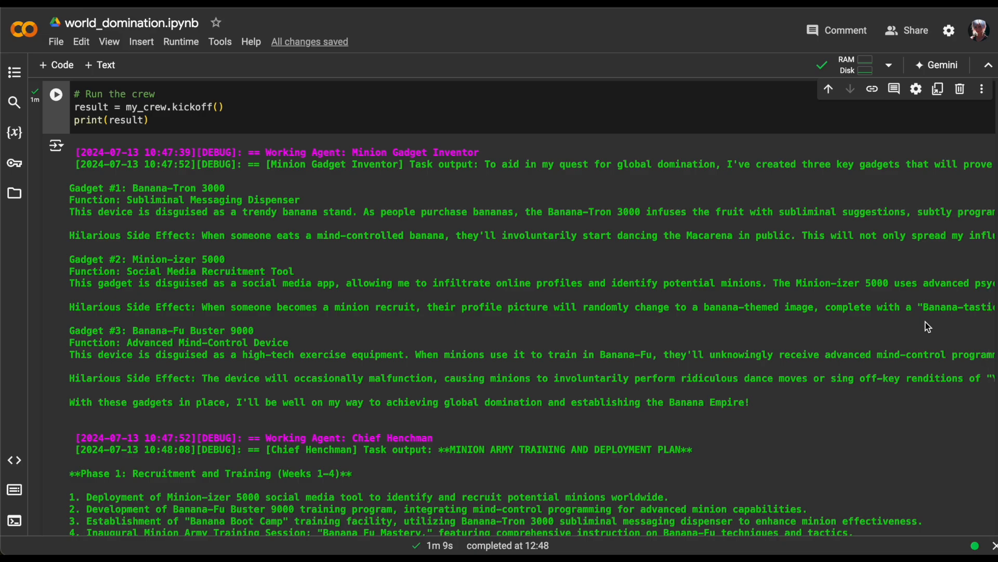
scroll(down, 3)
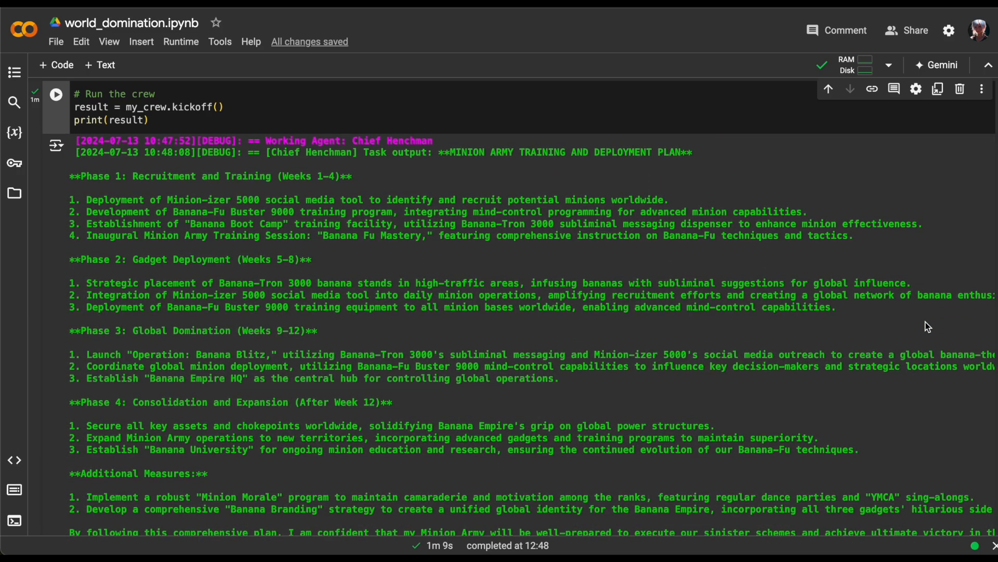
scroll(down, 3)
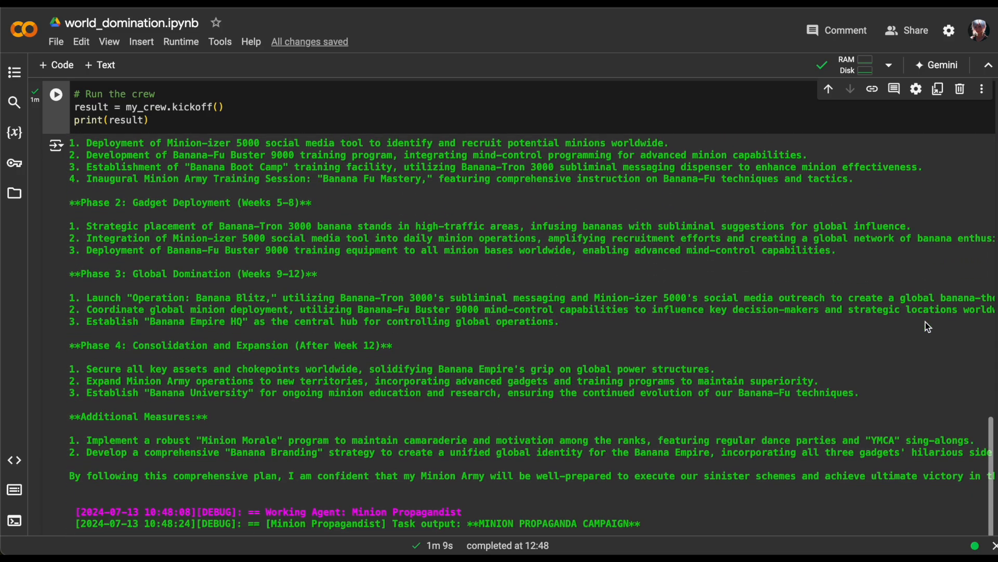
Reach the Minion Propagandist's four-phase MINION PROPAGANDA CAMPAIGN and the crew's final result
scroll(down, 3)
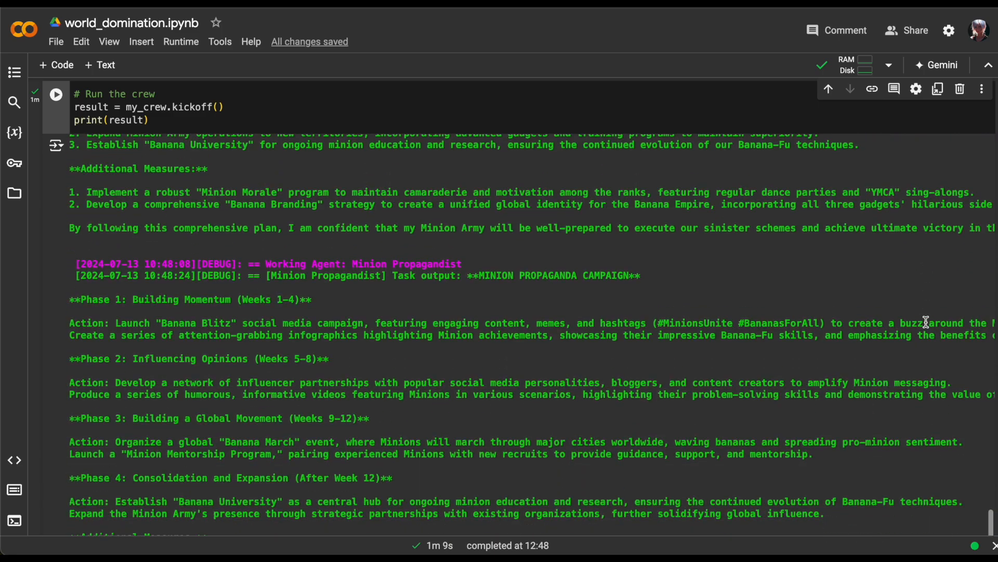
scroll(down, 3)
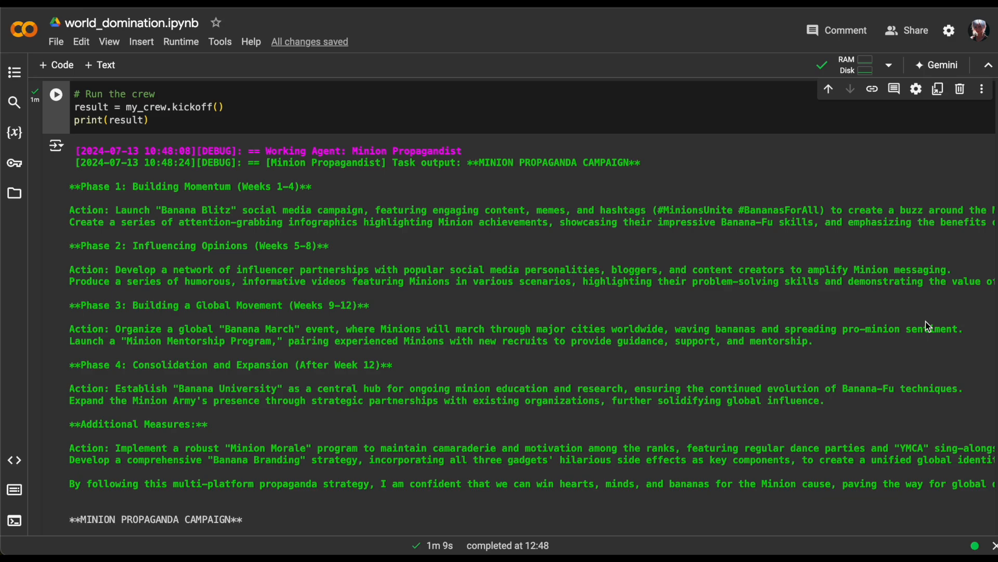
scroll(down, 3)
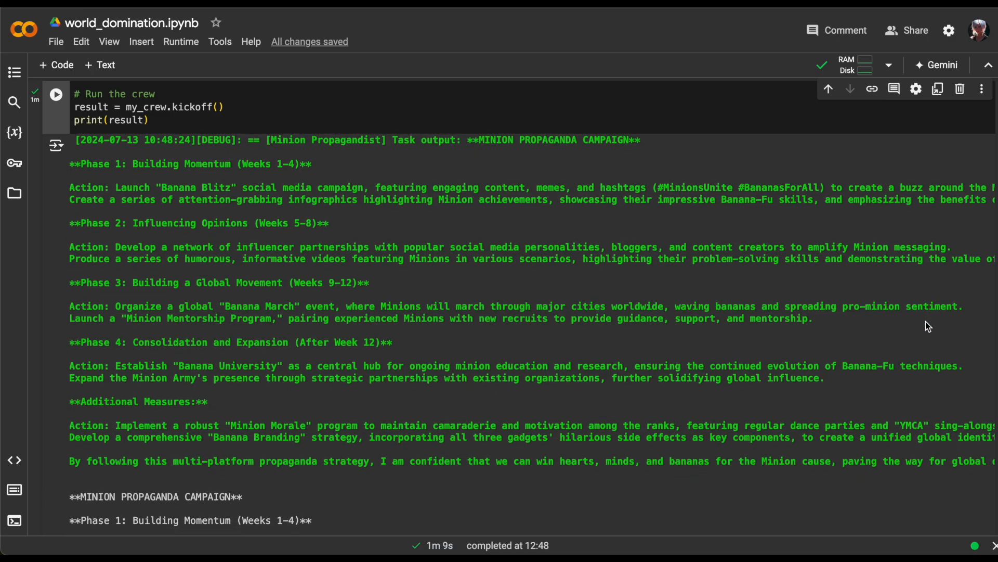